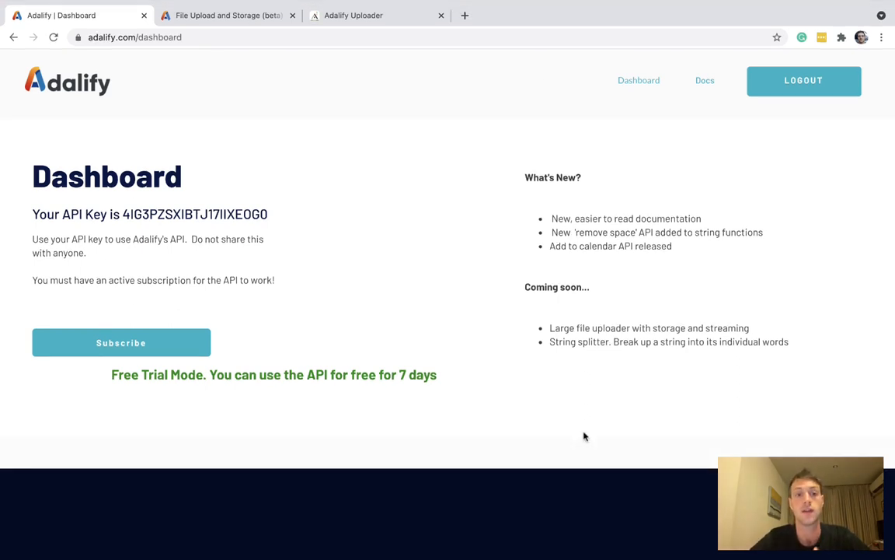
pyautogui.moveTo(659, 311)
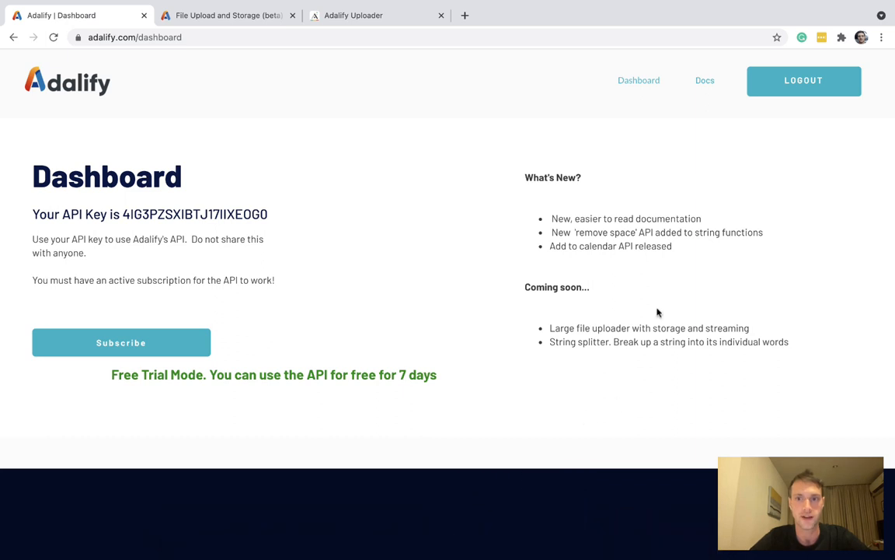
pyautogui.moveTo(659, 298)
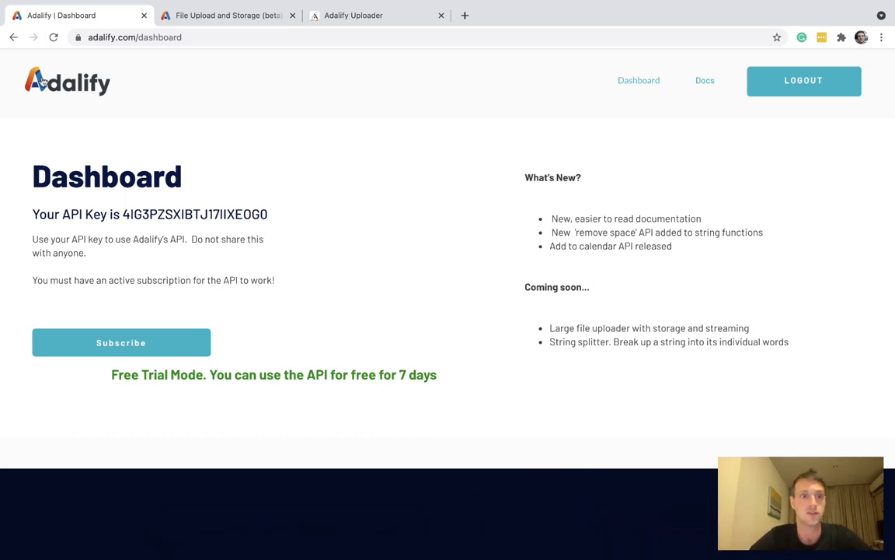
# From the Adalify site, reach the File Upload and Storage API (beta) documentation page.
pyautogui.click(121, 342)
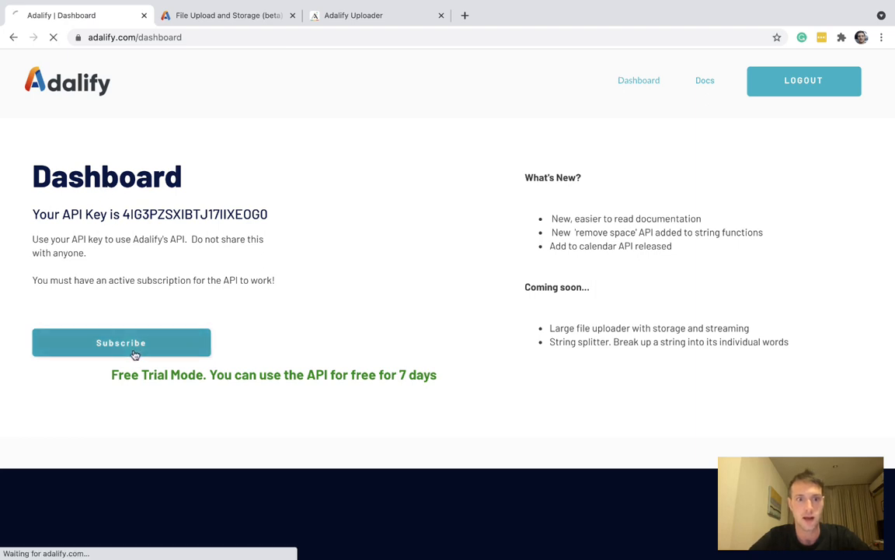
pyautogui.click(121, 342)
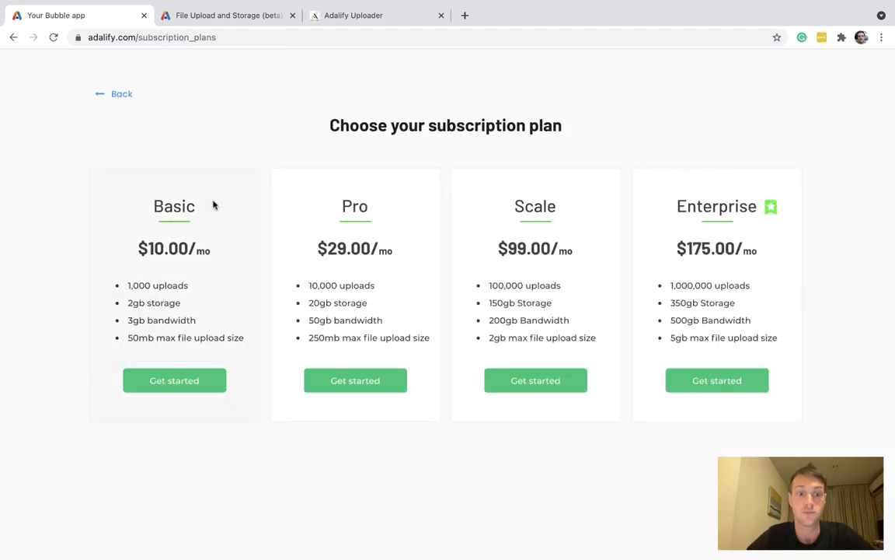
pyautogui.moveTo(217, 211)
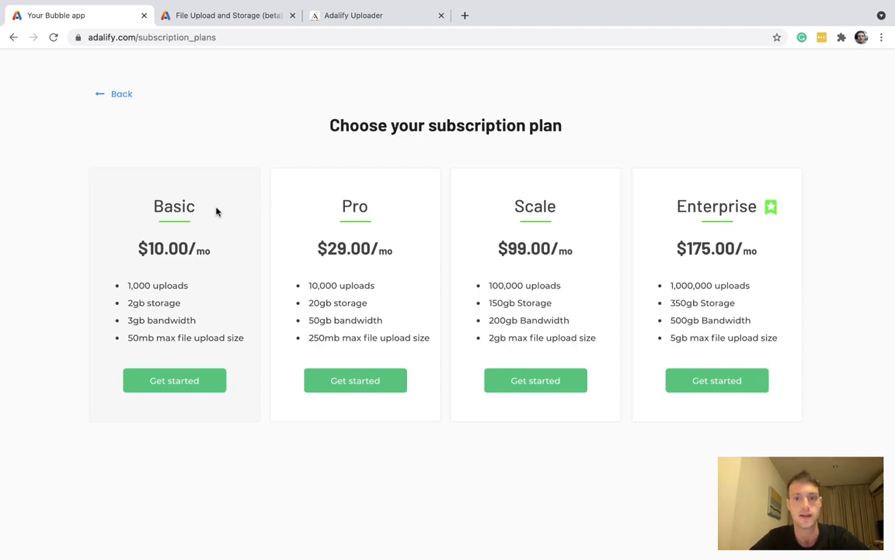
pyautogui.moveTo(326, 268)
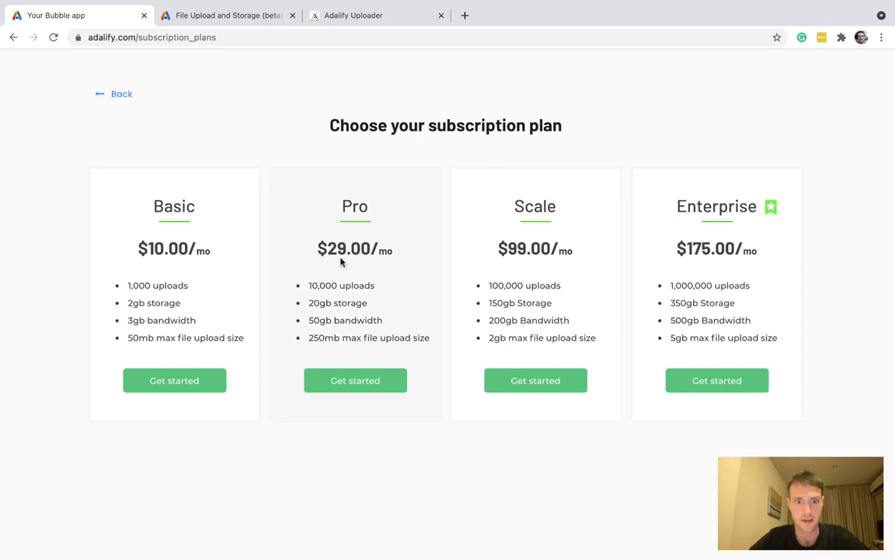
pyautogui.moveTo(270, 171)
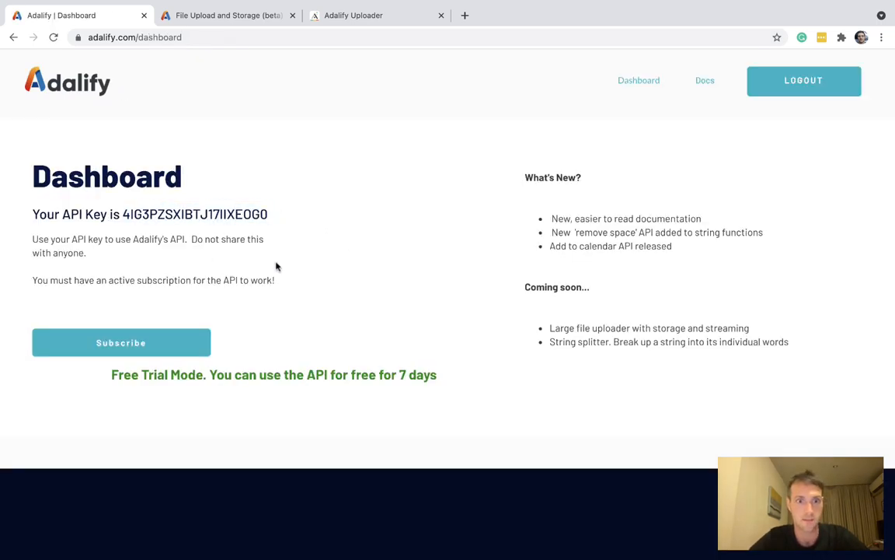
pyautogui.moveTo(704, 84)
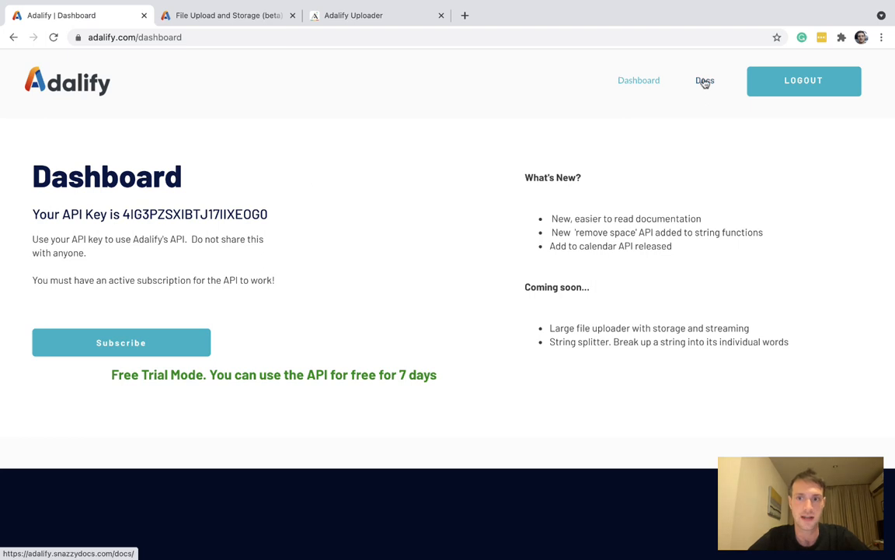
pyautogui.click(703, 81)
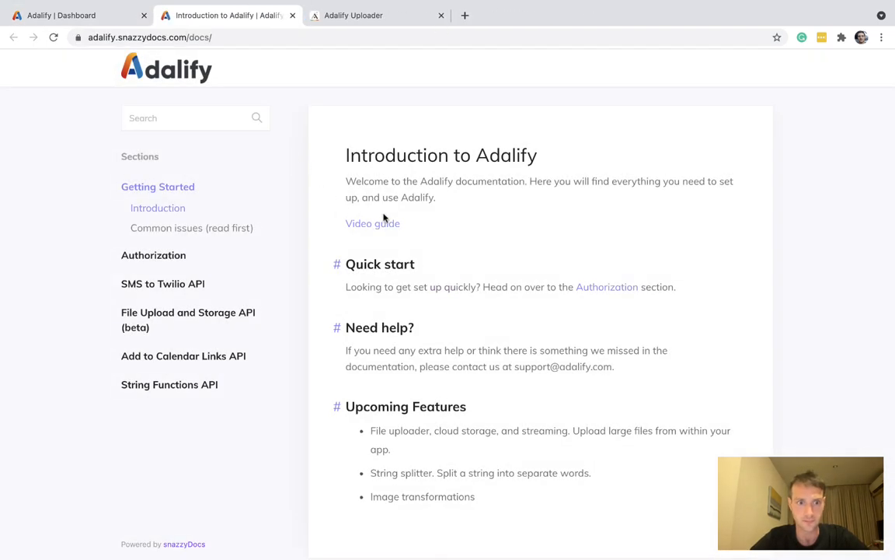
pyautogui.moveTo(165, 320)
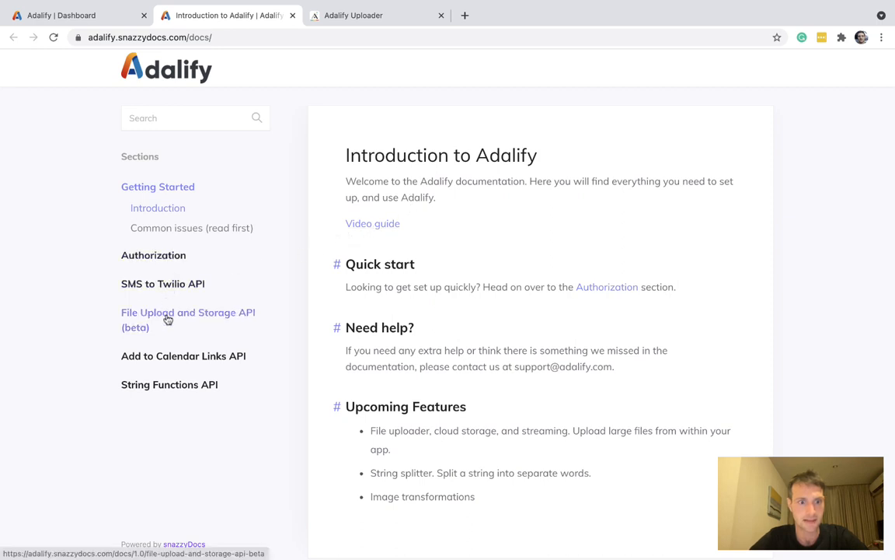
pyautogui.click(188, 313)
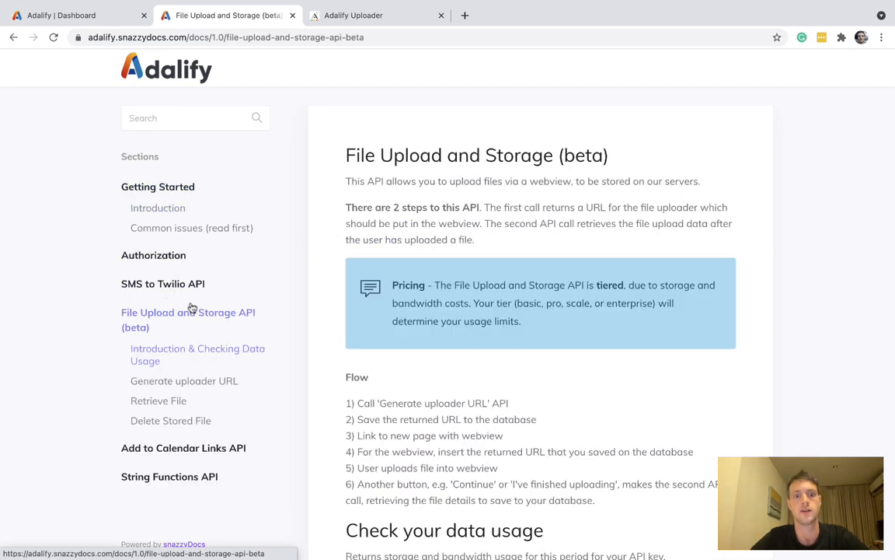
# Review the six-step upload flow, highlighting steps 1 and 4, then return to the Adalo Uploader app.
pyautogui.scroll(-3)
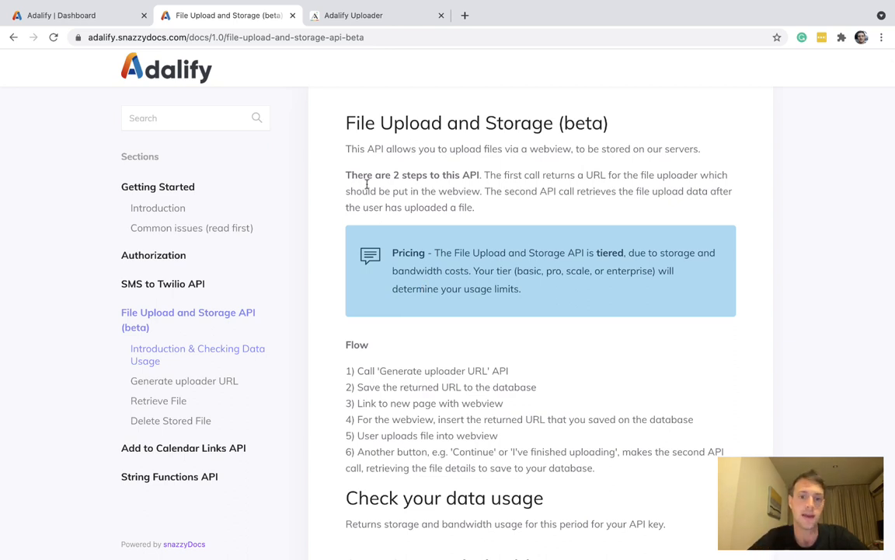
pyautogui.scroll(-3)
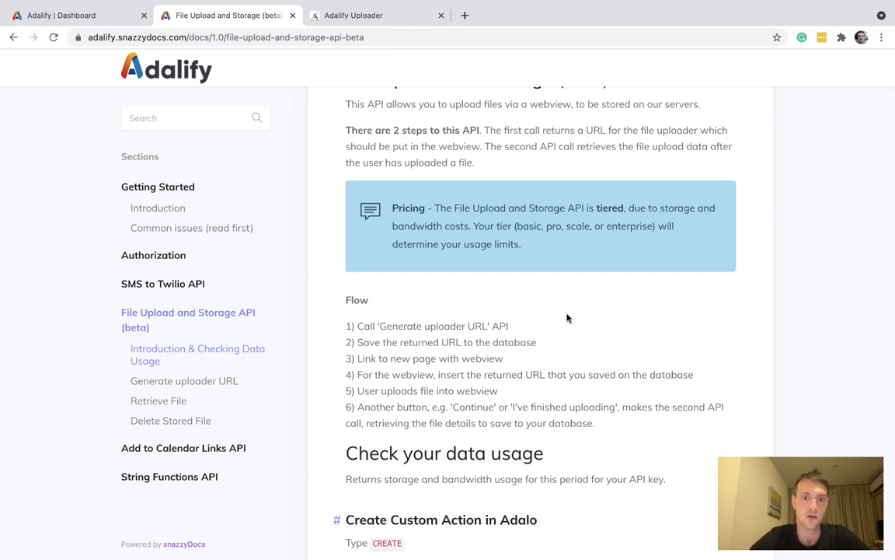
pyautogui.tripleClick(429, 326)
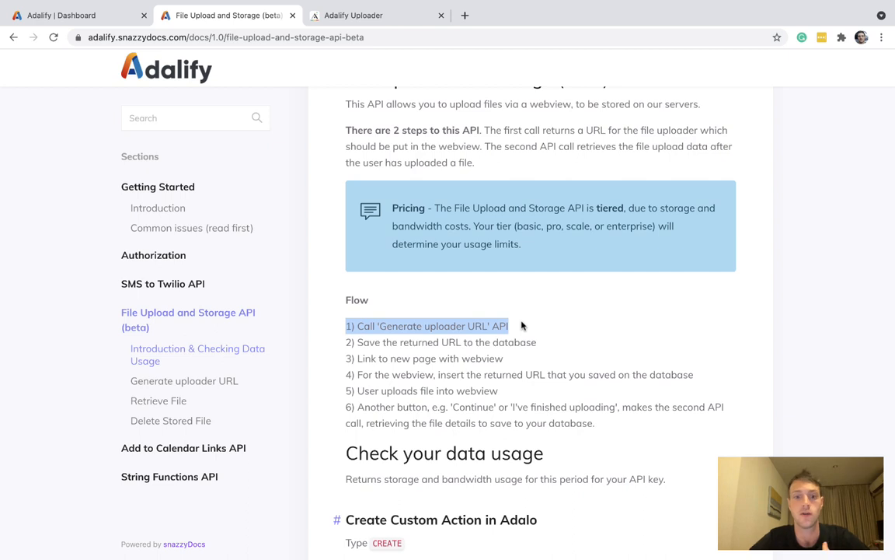
pyautogui.scroll(-3)
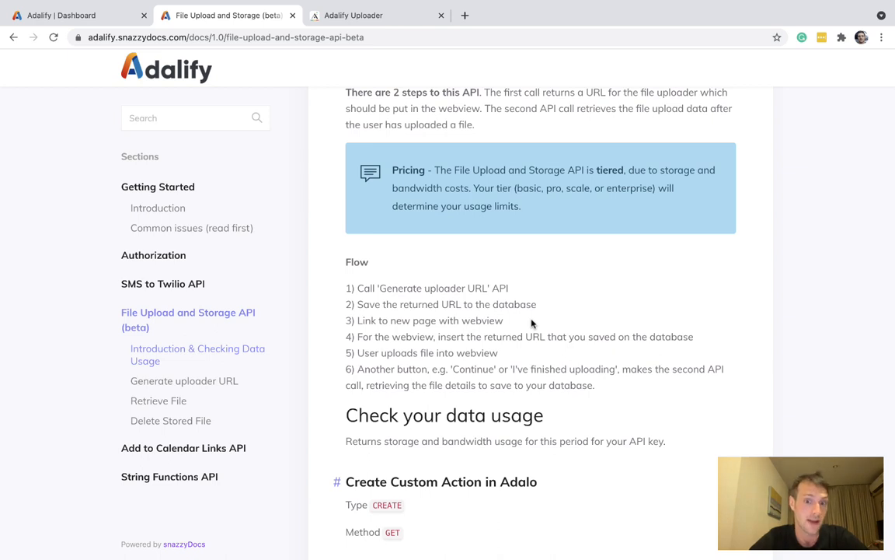
pyautogui.moveTo(345, 287); pyautogui.dragTo(504, 321)
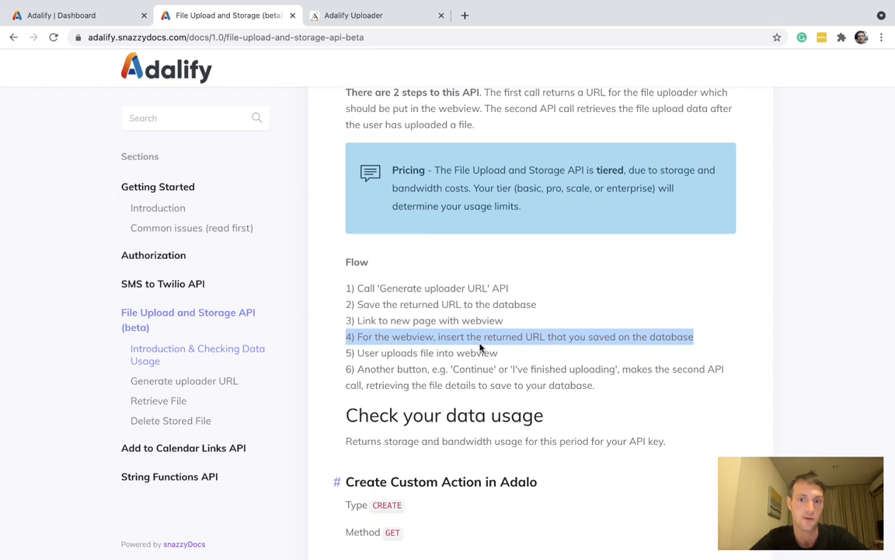
pyautogui.scroll(-3)
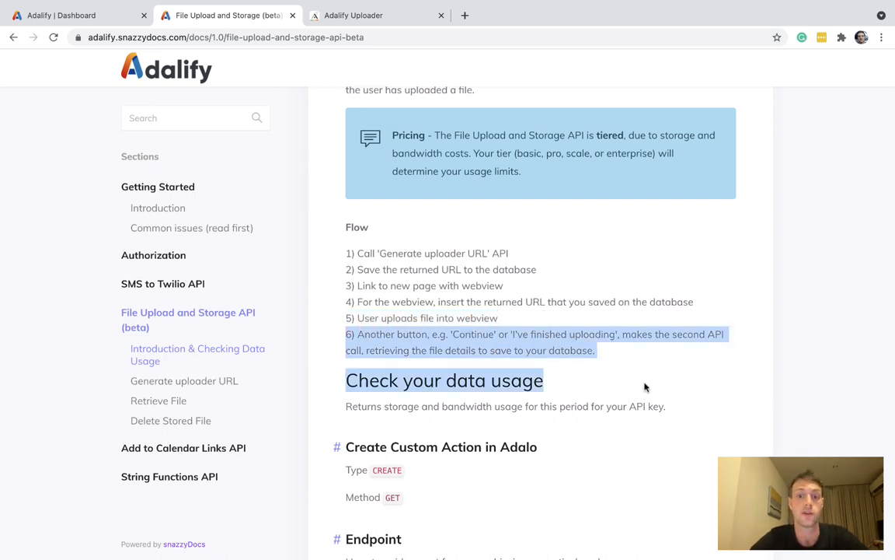
pyautogui.click(394, 271)
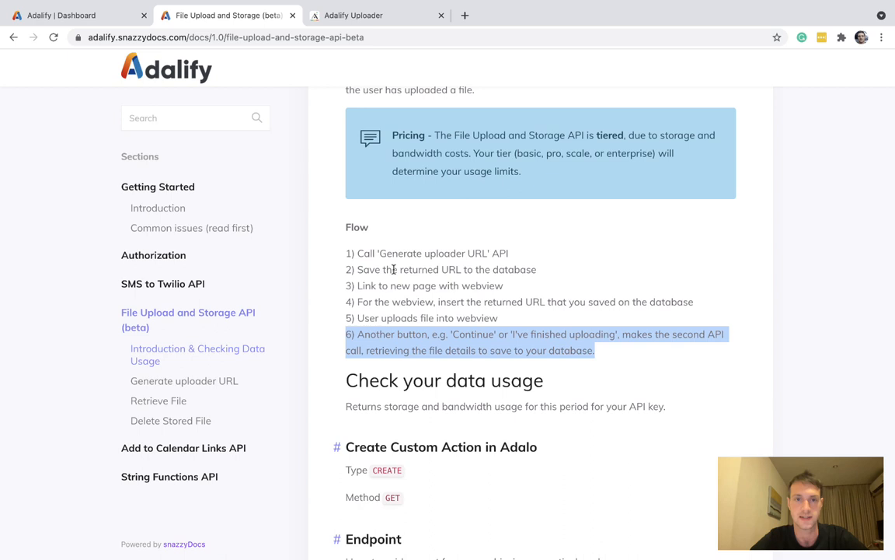
pyautogui.click(376, 47)
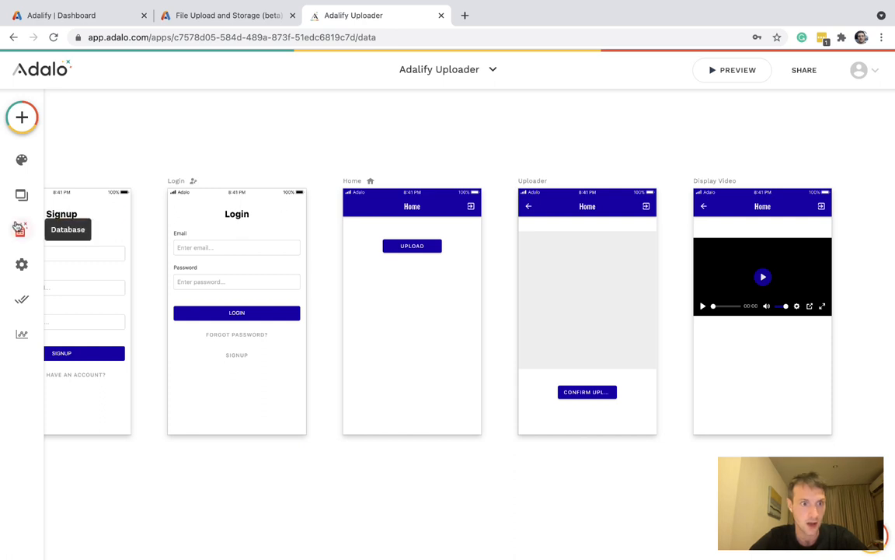
# Check the Users collection's UploaderURL, FileID and FileURL properties, then edit the Upload button's AdalifyUpload1 action.
pyautogui.click(22, 229)
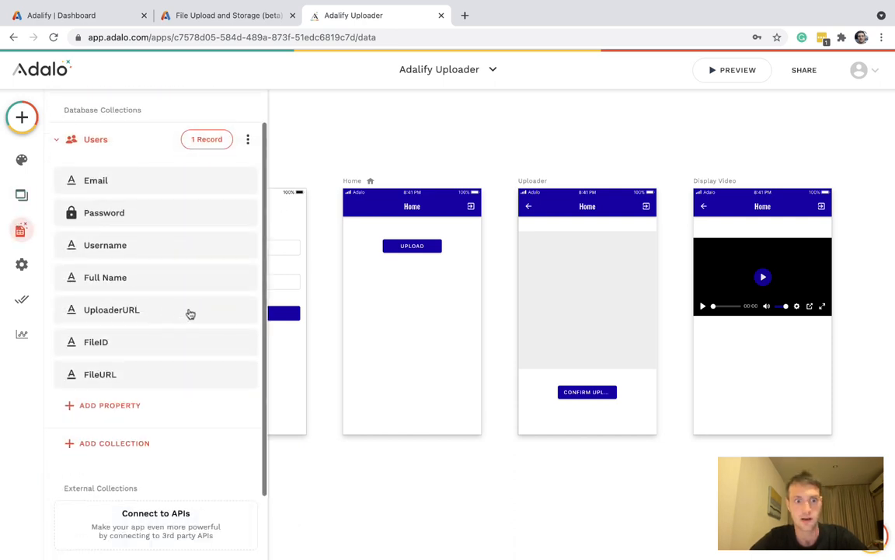
pyautogui.moveTo(137, 311)
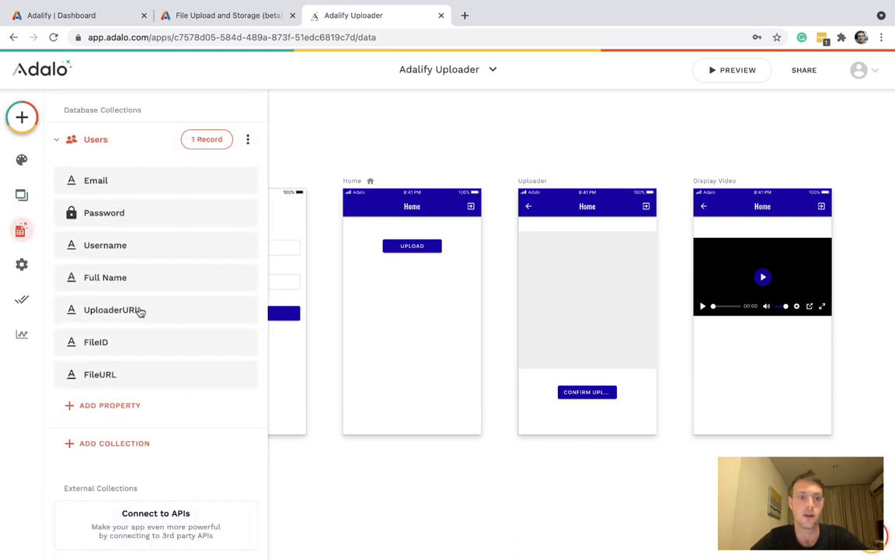
pyautogui.moveTo(137, 343)
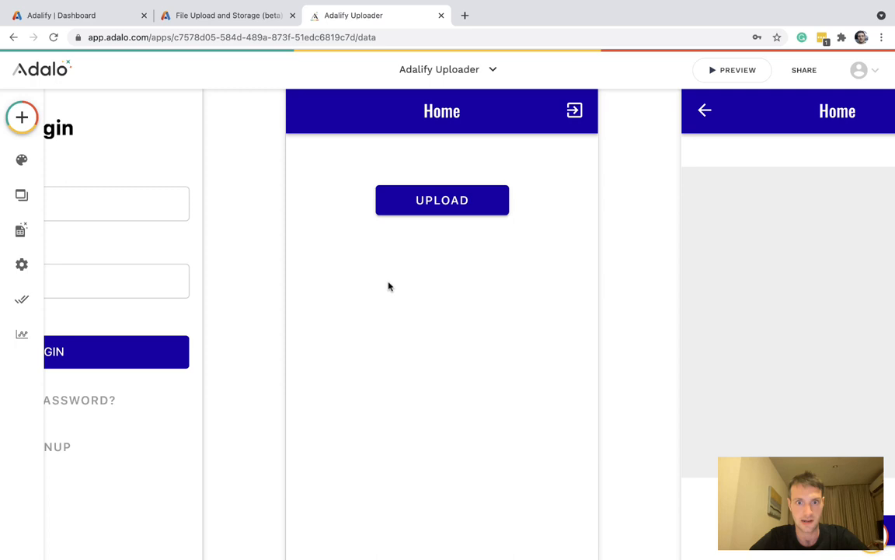
pyautogui.click(442, 199)
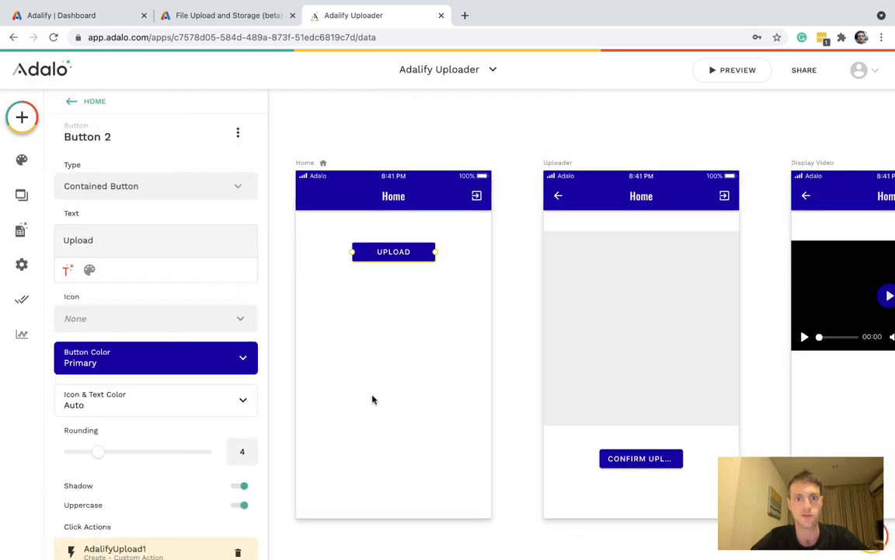
pyautogui.scroll(-3)
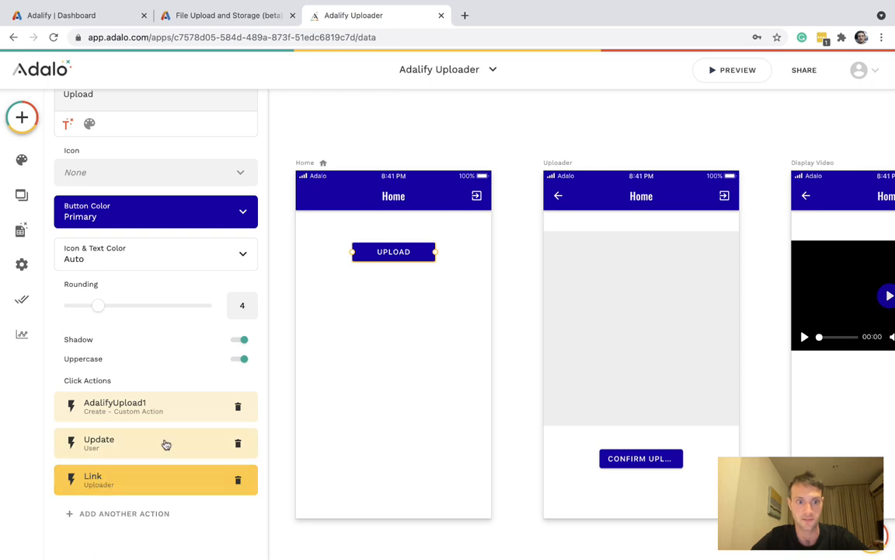
pyautogui.click(124, 405)
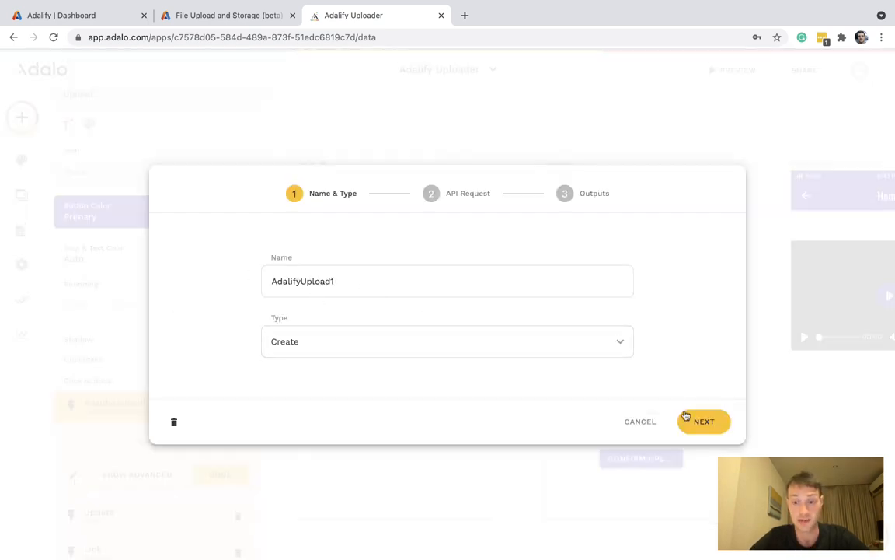
# Review the POST url_generator request's Authorization header and max_size_in_bytes parameter against the Adalify docs.
pyautogui.click(703, 422)
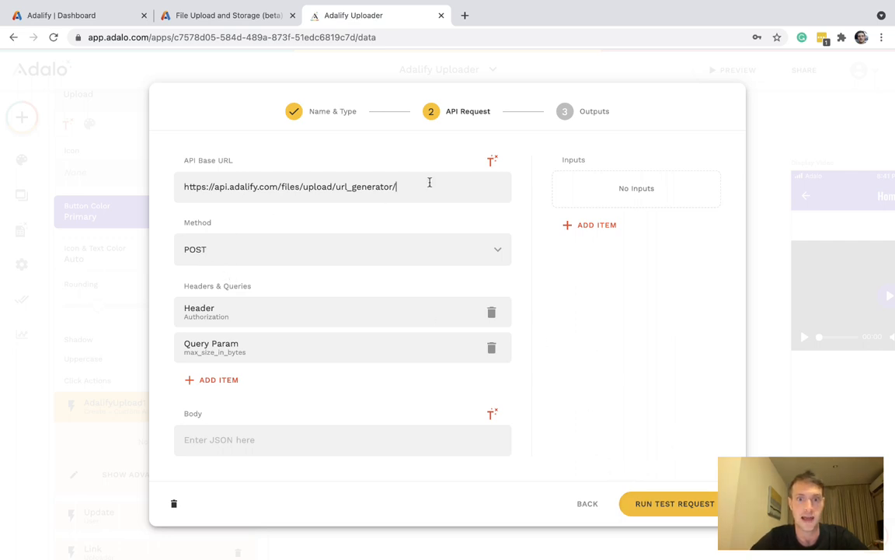
pyautogui.click(226, 16)
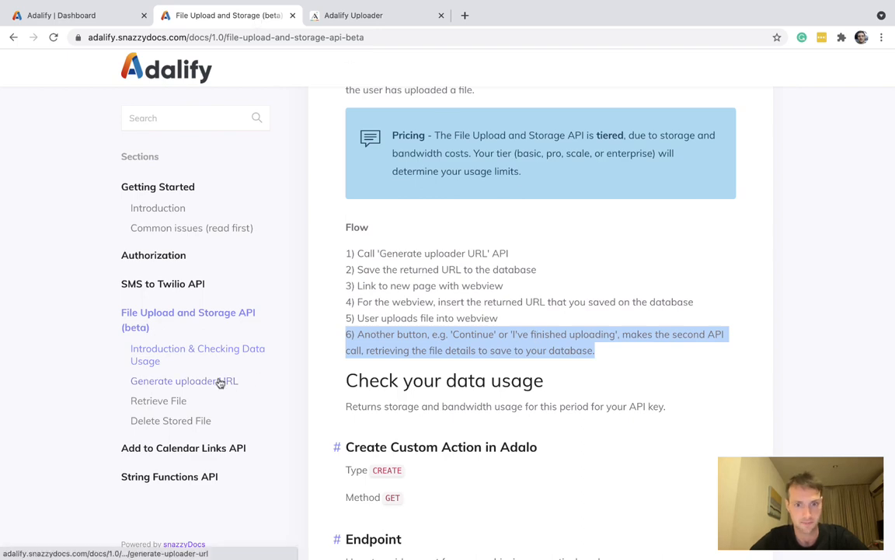
pyautogui.click(184, 380)
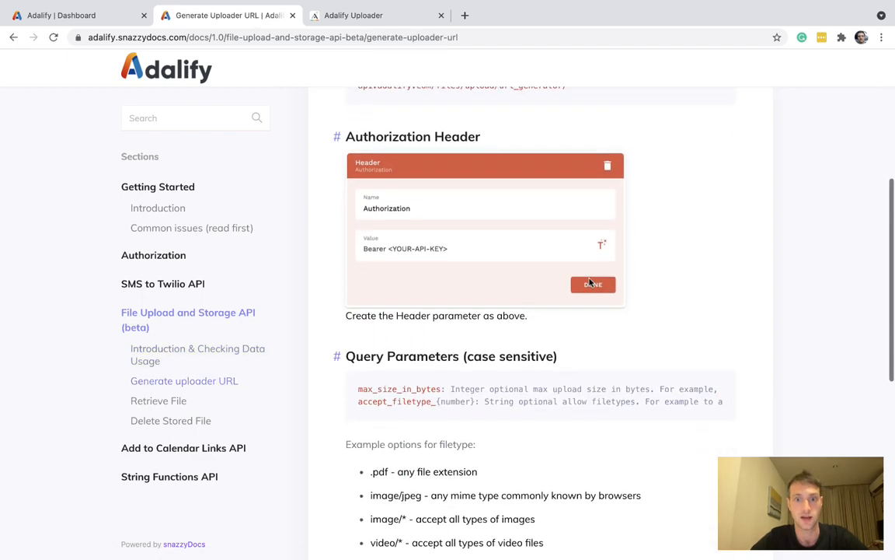
pyautogui.scroll(3)
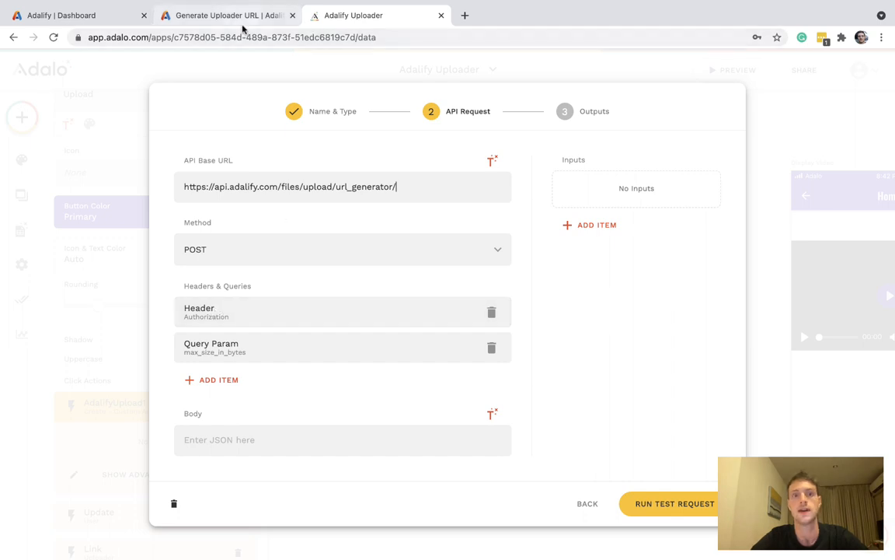
pyautogui.click(225, 16)
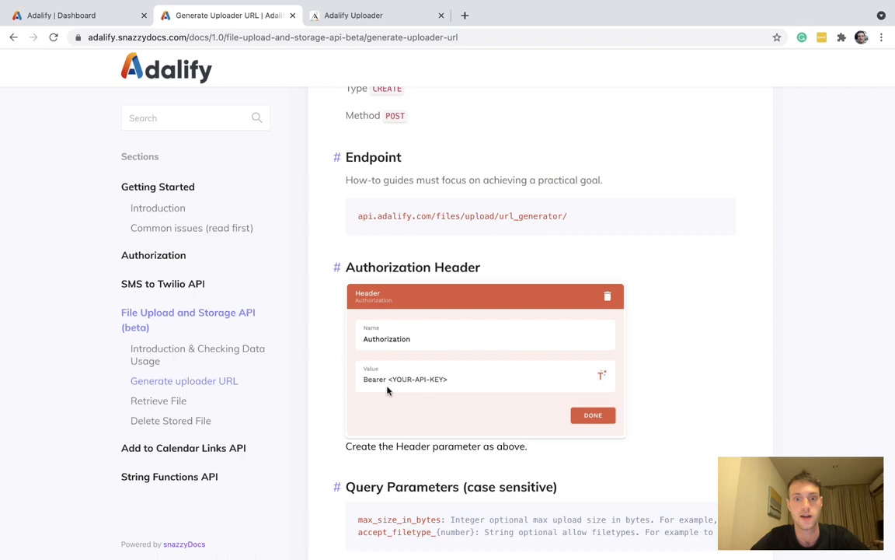
pyautogui.moveTo(386, 16)
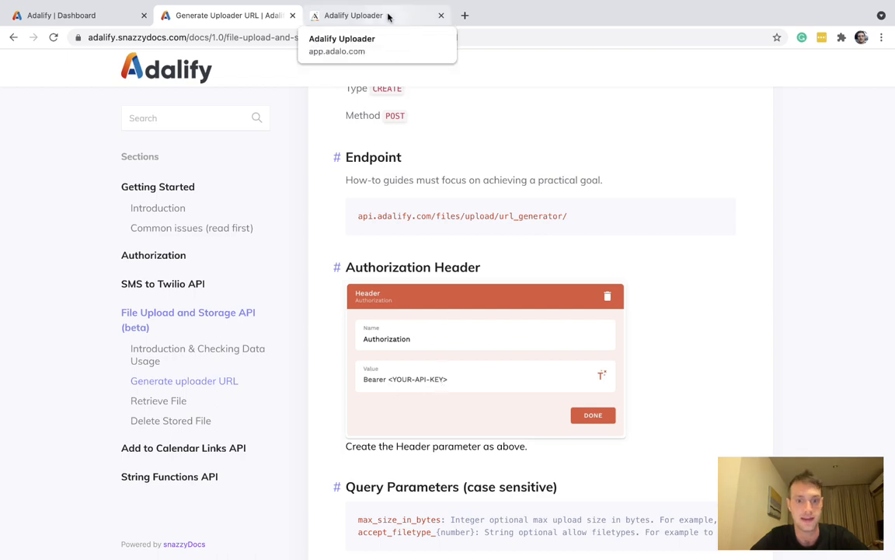
pyautogui.click(370, 16)
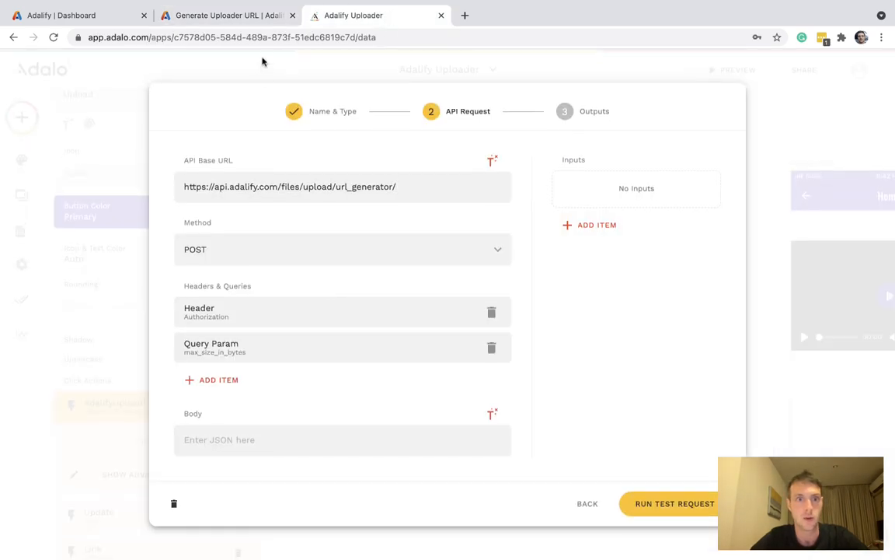
pyautogui.click(225, 16)
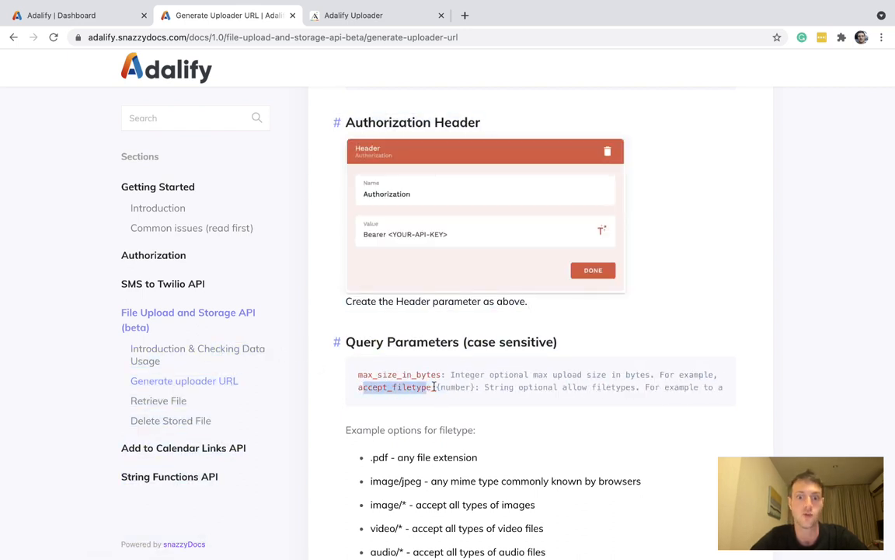
pyautogui.scroll(-3)
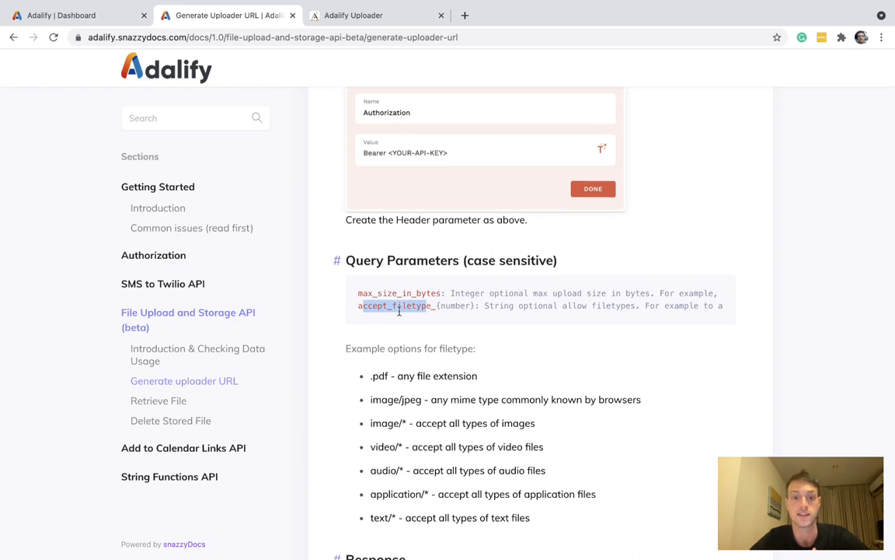
pyautogui.scroll(-3)
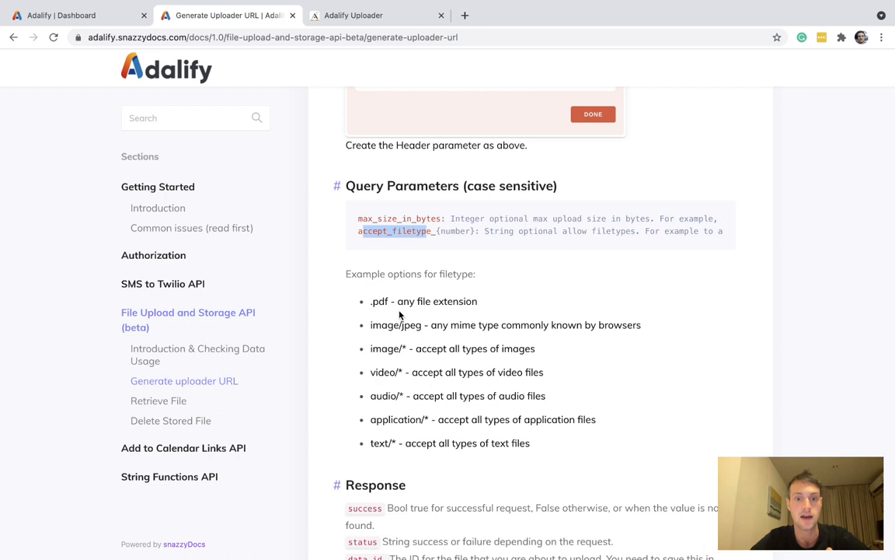
pyautogui.moveTo(426, 338)
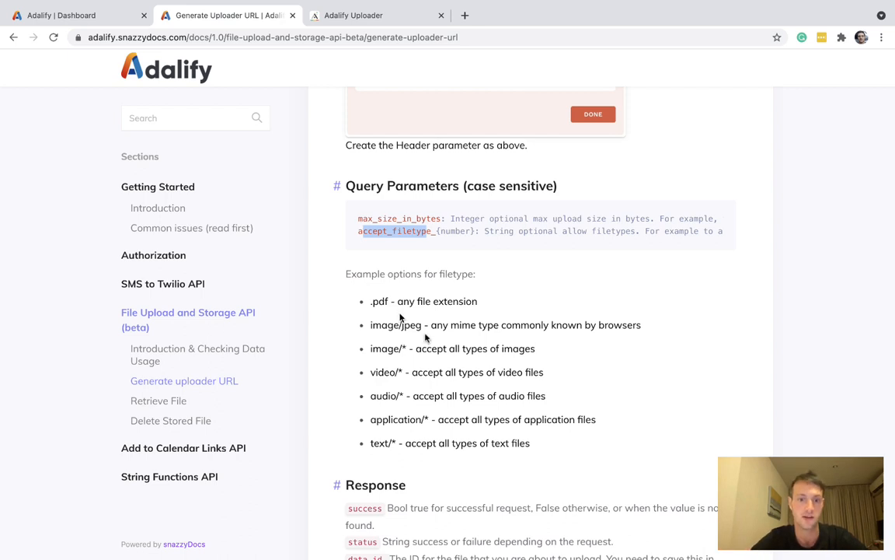
pyautogui.moveTo(345, 273); pyautogui.dragTo(530, 443)
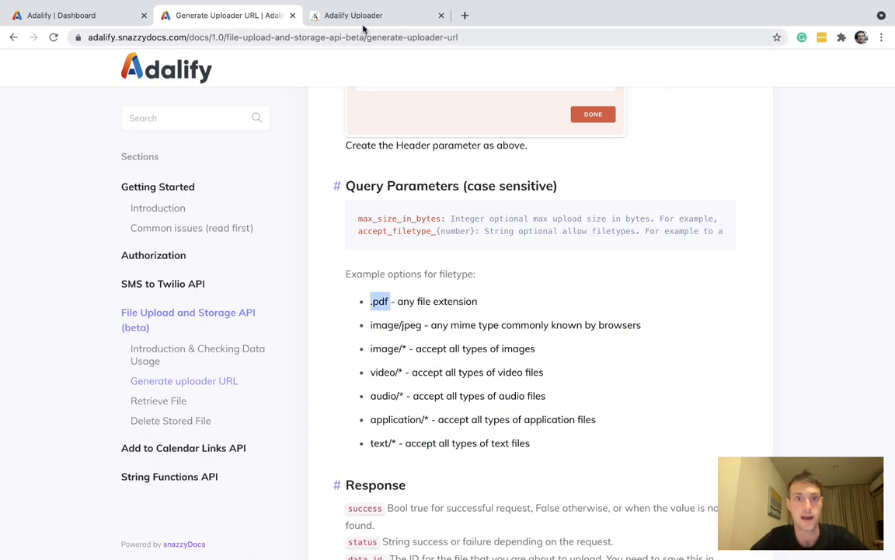
pyautogui.click(367, 16)
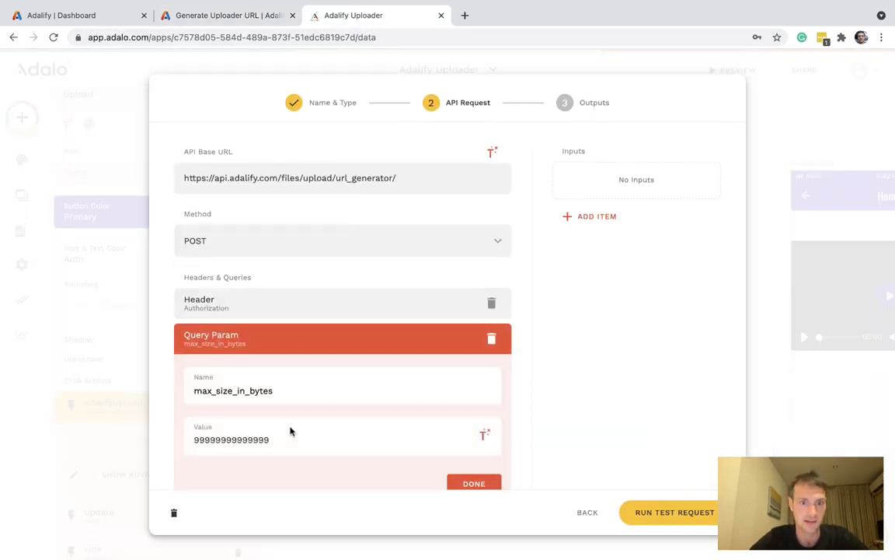
pyautogui.scroll(-3)
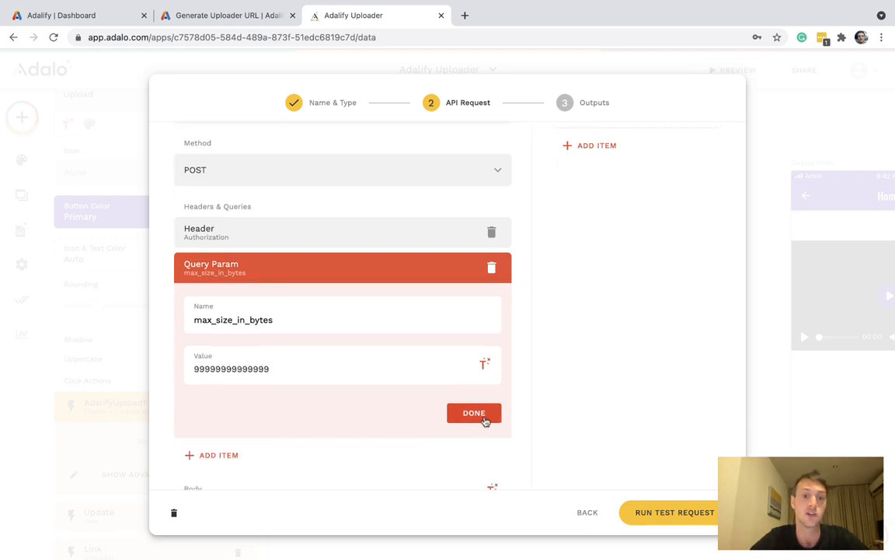
pyautogui.click(475, 413)
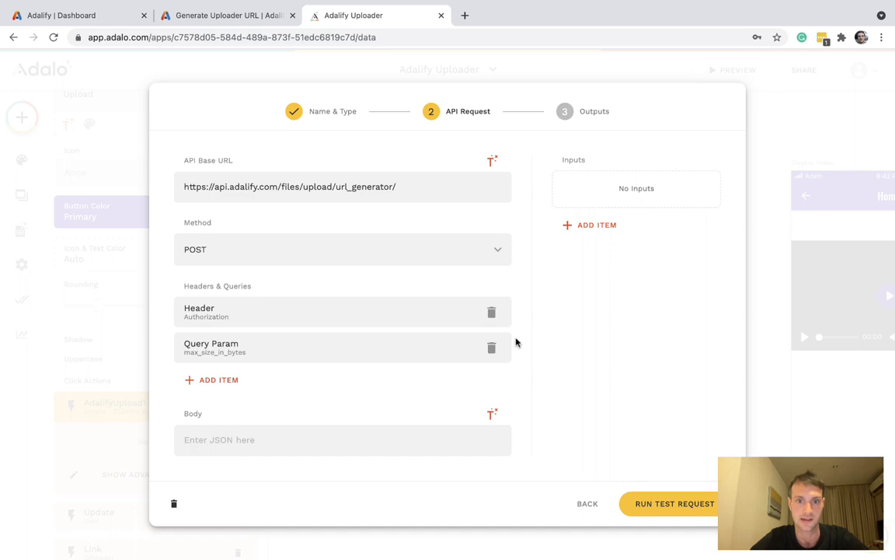
pyautogui.moveTo(213, 322)
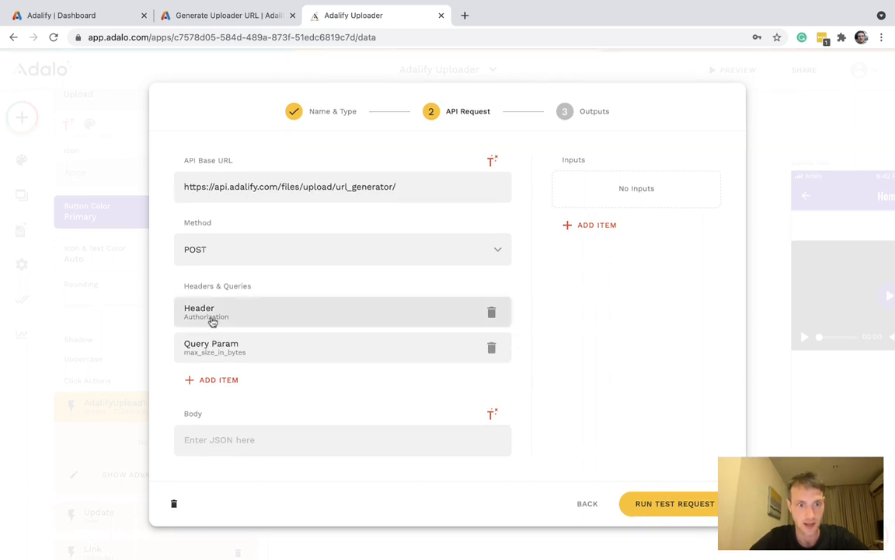
pyautogui.moveTo(225, 348)
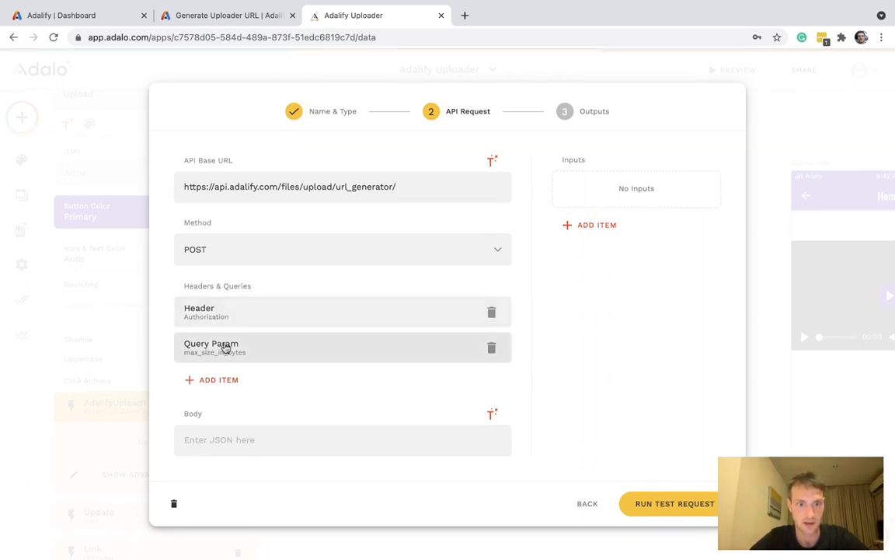
pyautogui.moveTo(685, 498)
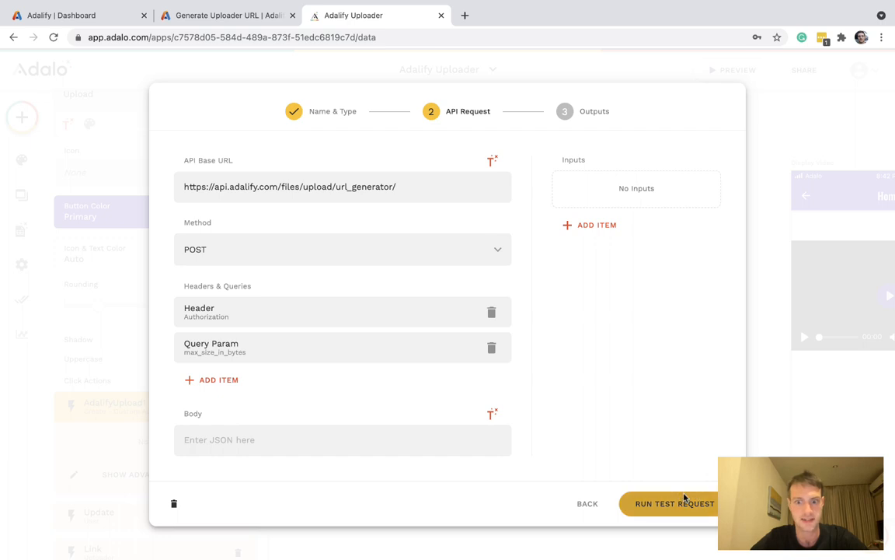
# Run the upload test request and show its full response with status, data.id, success and data.upload_url.
pyautogui.click(675, 504)
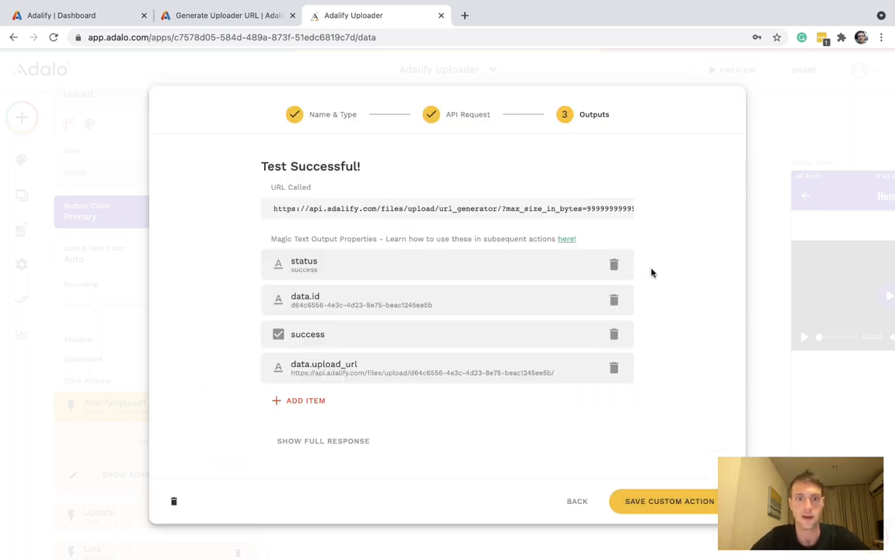
pyautogui.click(323, 442)
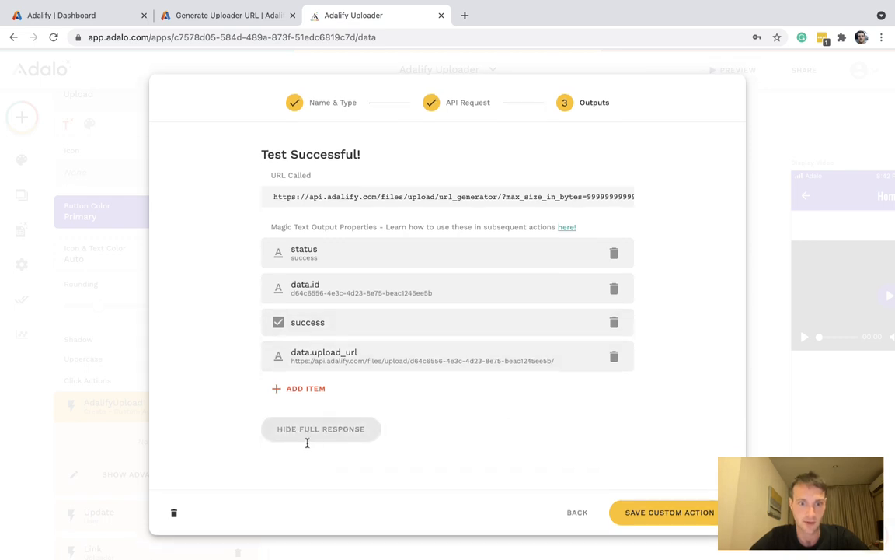
pyautogui.click(321, 429)
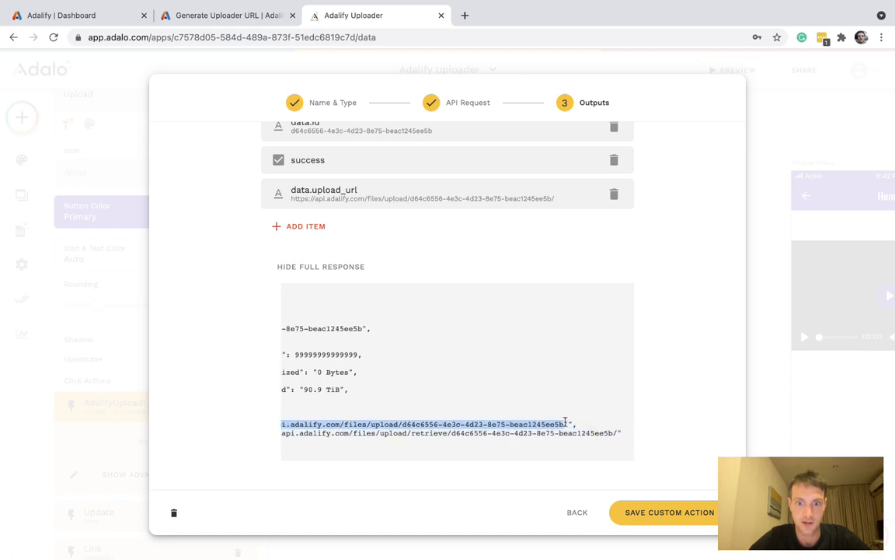
pyautogui.moveTo(348, 370)
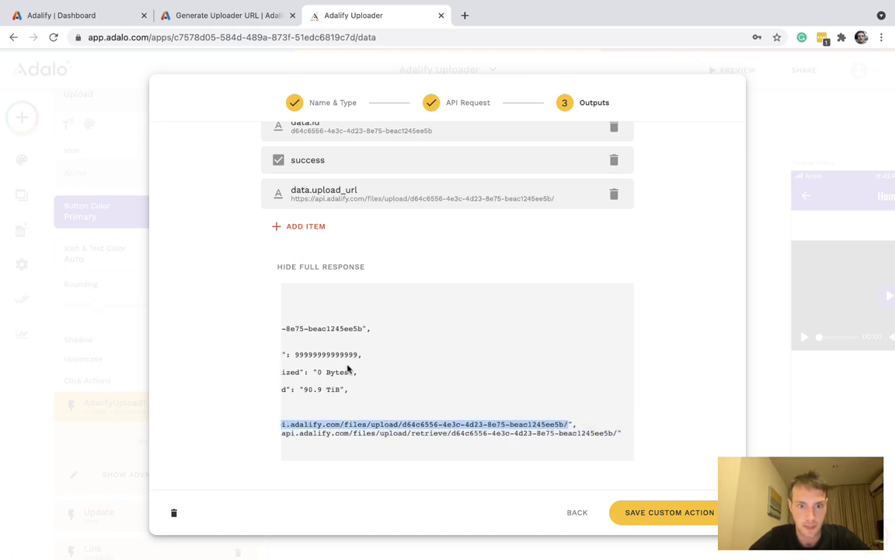
# Save the custom action and set the Update User action's UploaderURL to AdalifyUpload1 > data.upload_url.
pyautogui.click(667, 512)
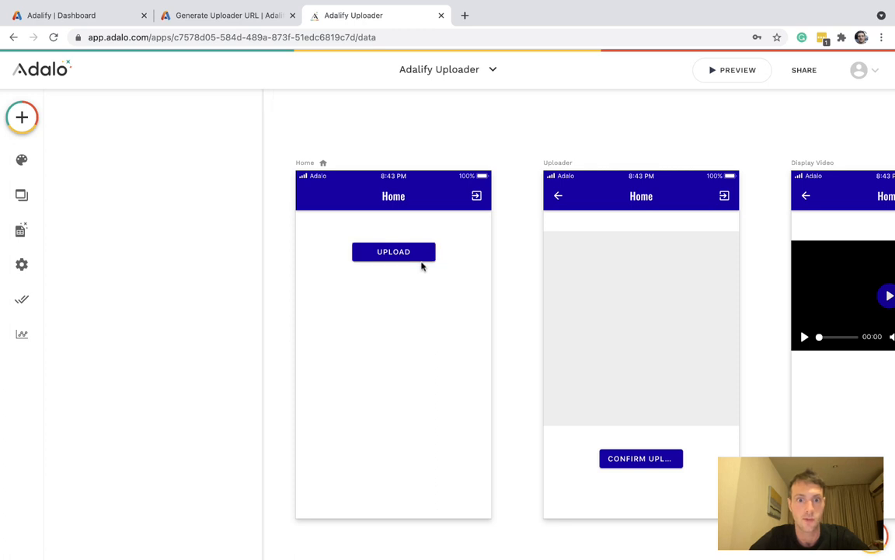
pyautogui.click(394, 251)
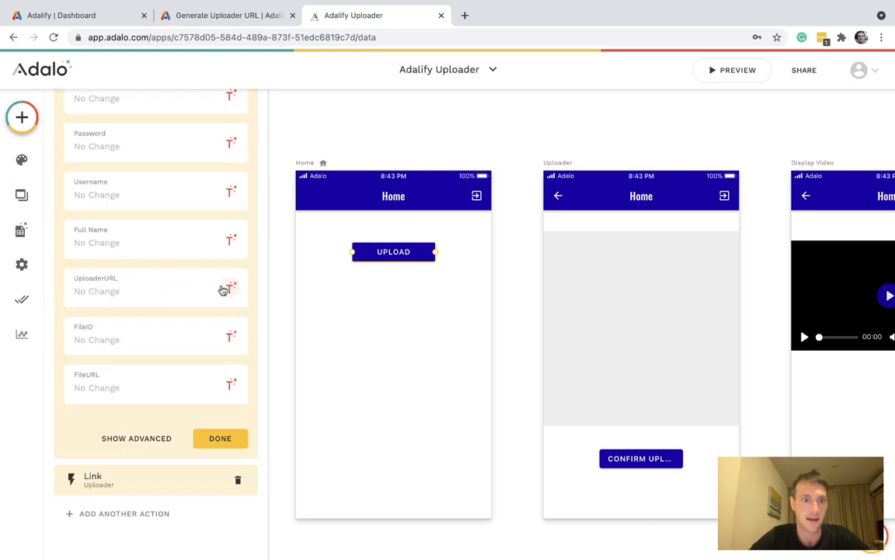
pyautogui.click(230, 287)
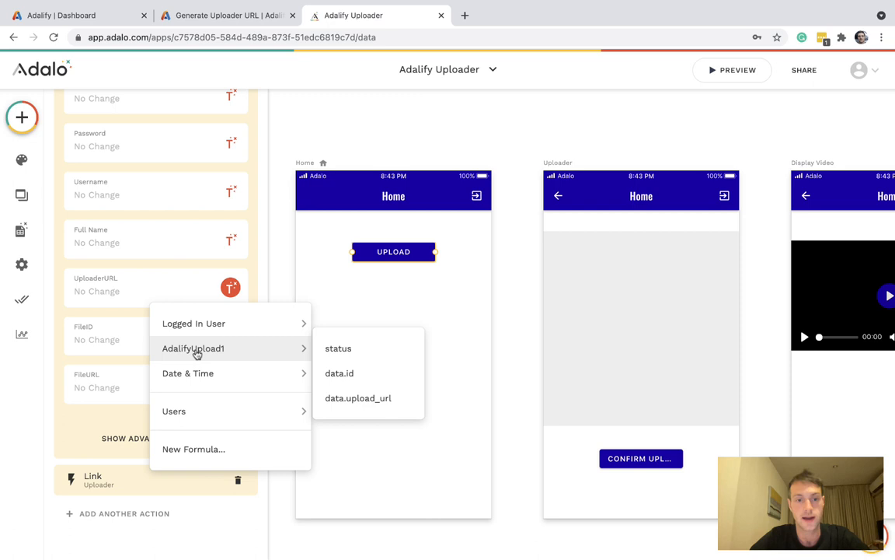
pyautogui.moveTo(367, 405)
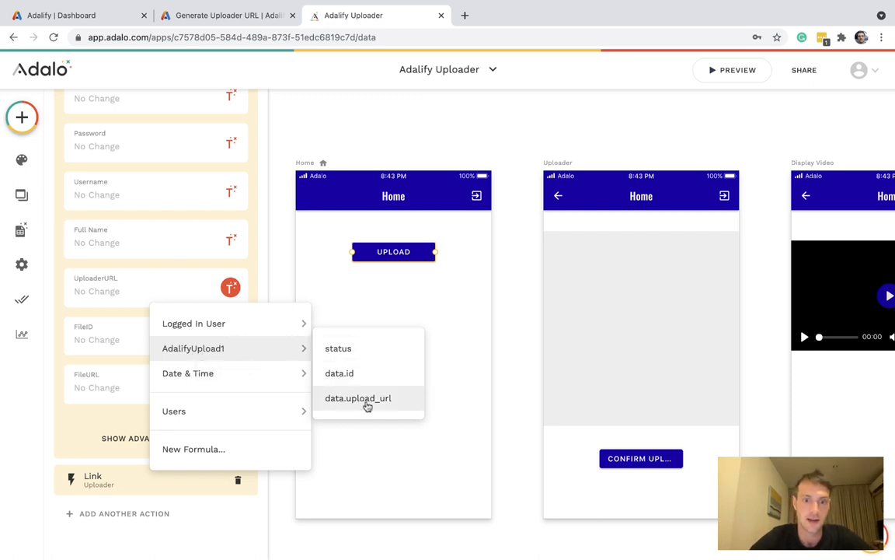
pyautogui.click(367, 398)
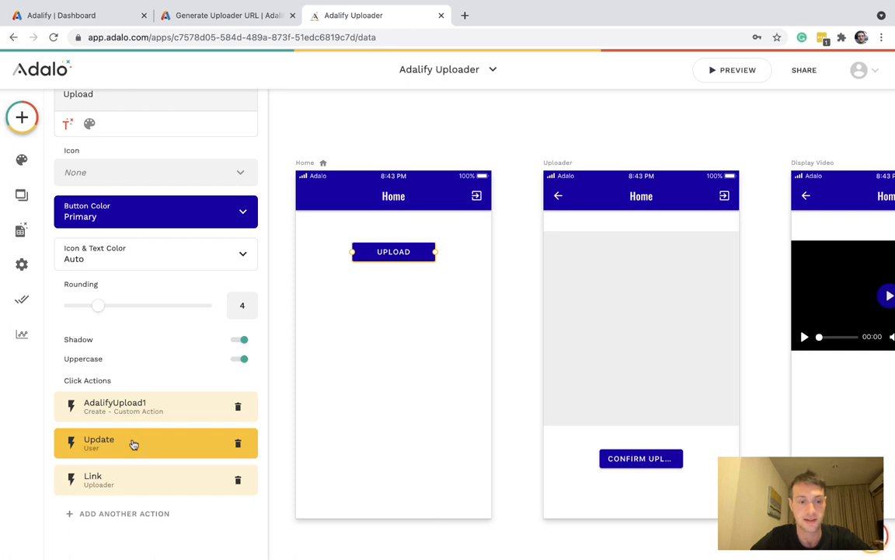
pyautogui.moveTo(131, 473)
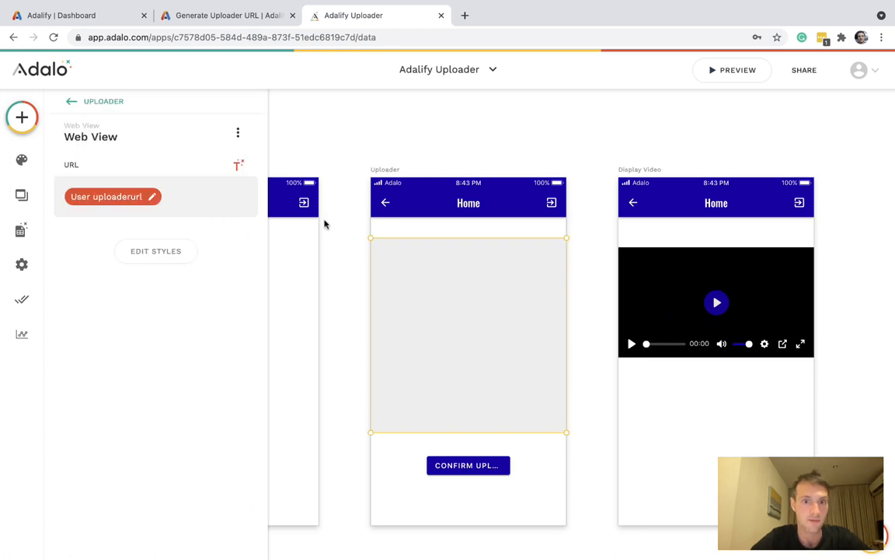
pyautogui.moveTo(427, 233)
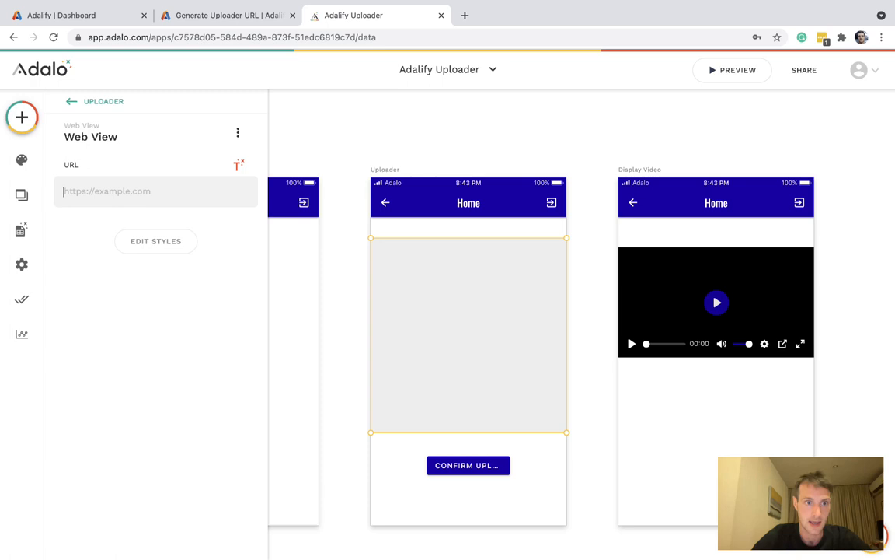
# Point the Uploader web view's URL at the user's UploaderURL and select the Confirm uploaded button.
pyautogui.click(238, 164)
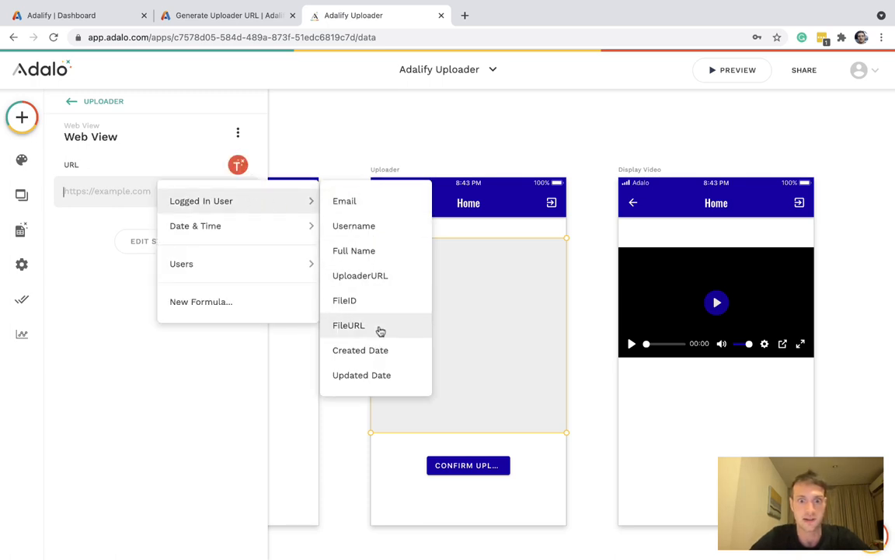
pyautogui.click(360, 275)
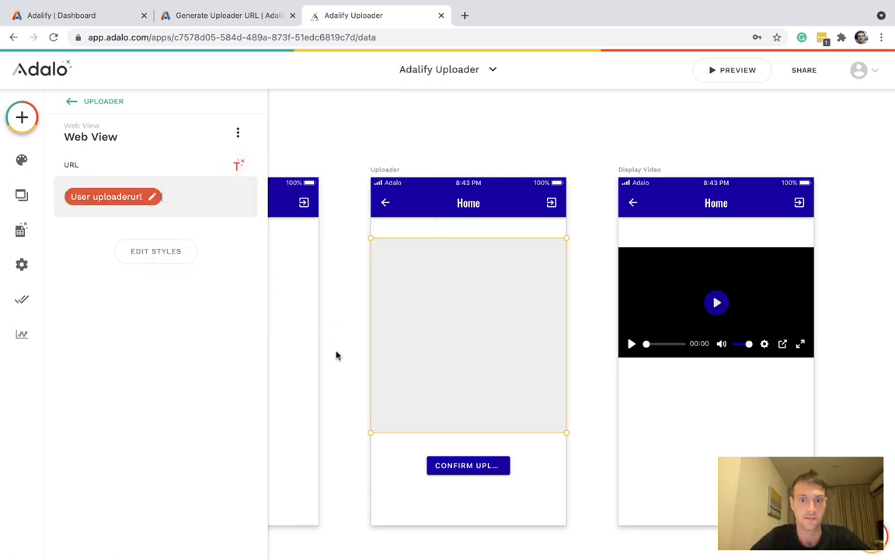
pyautogui.click(468, 465)
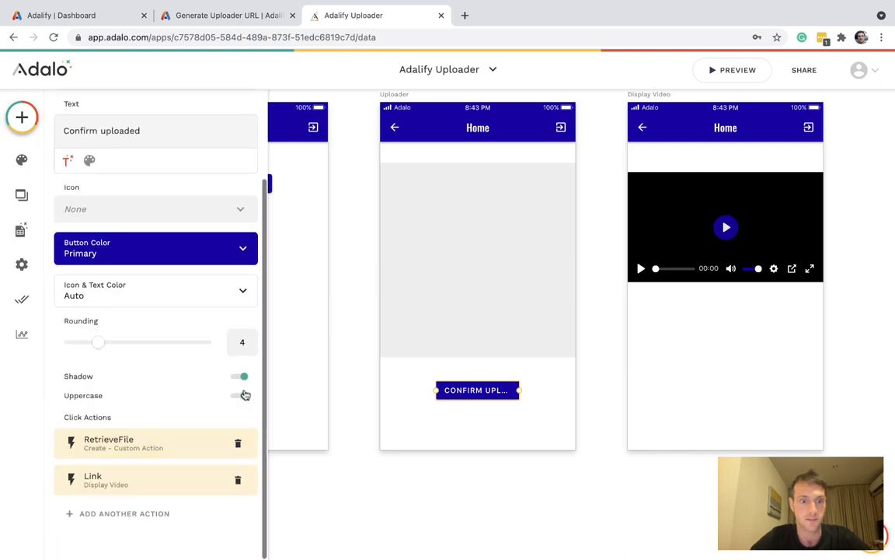
# Expand the RetrieveFile click action and select its example upload id value.
pyautogui.click(239, 395)
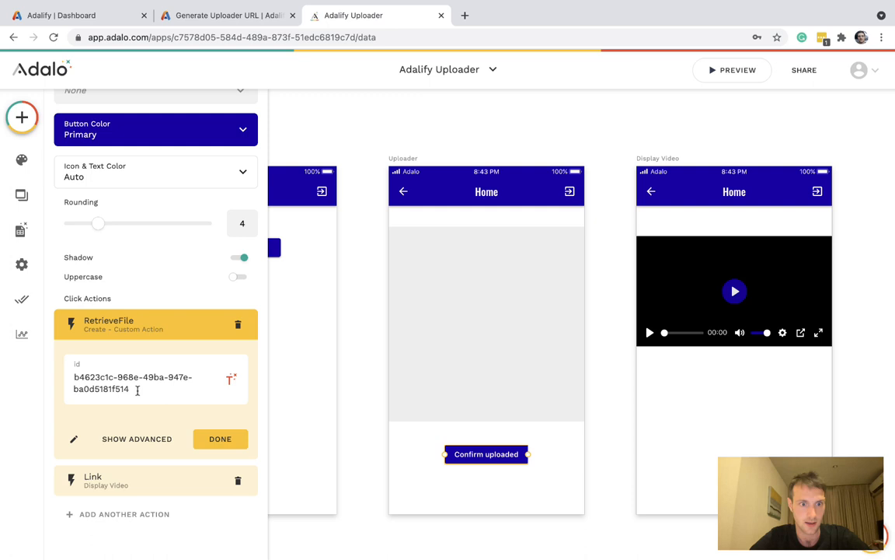
pyautogui.tripleClick(132, 382)
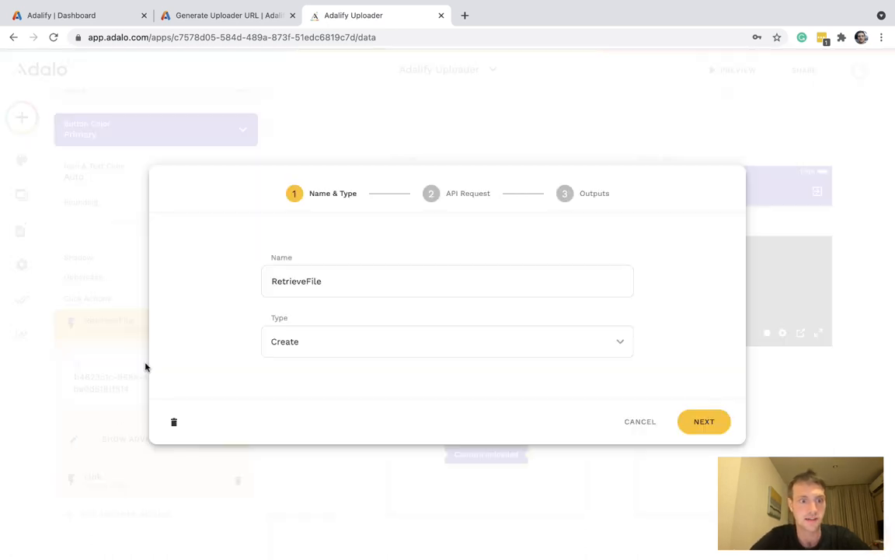
# Compare RetrieveFile's GET request with id input and Authorization header against the Retrieve File docs.
pyautogui.click(702, 422)
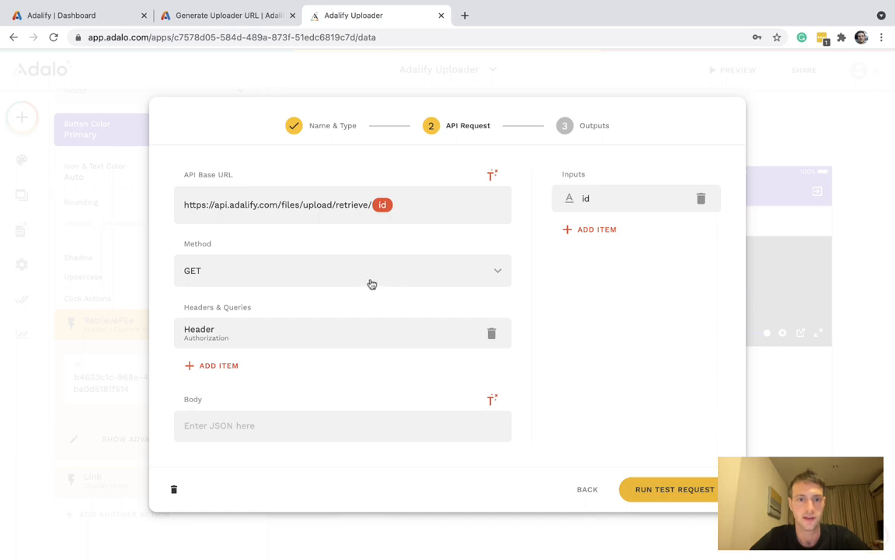
pyautogui.moveTo(192, 292)
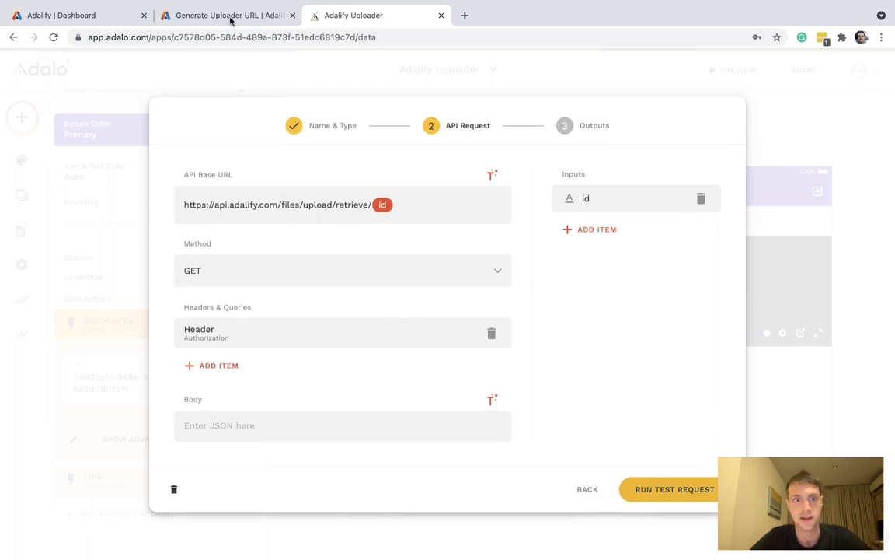
pyautogui.click(226, 16)
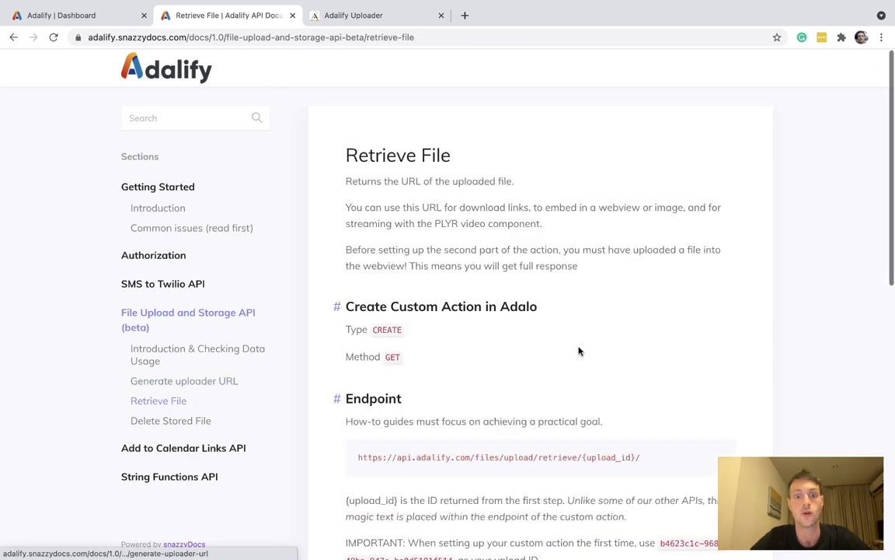
pyautogui.scroll(-3)
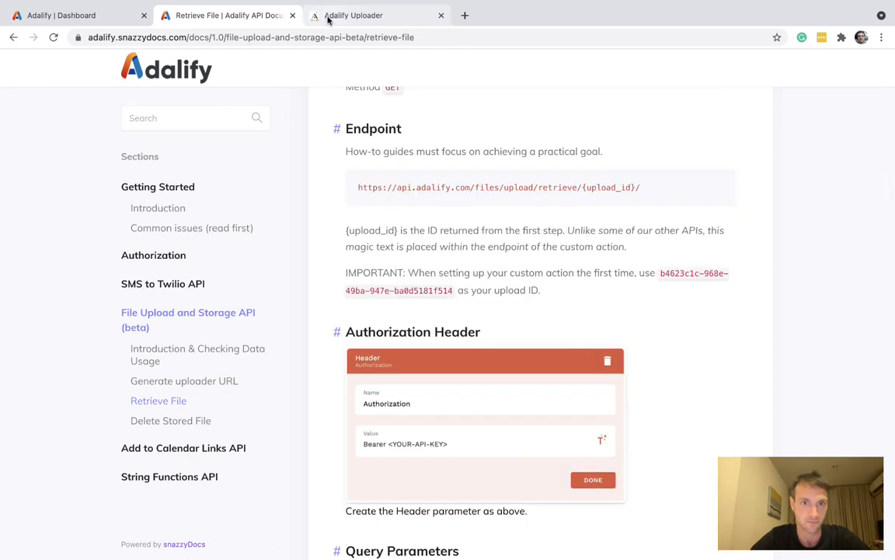
pyautogui.click(367, 16)
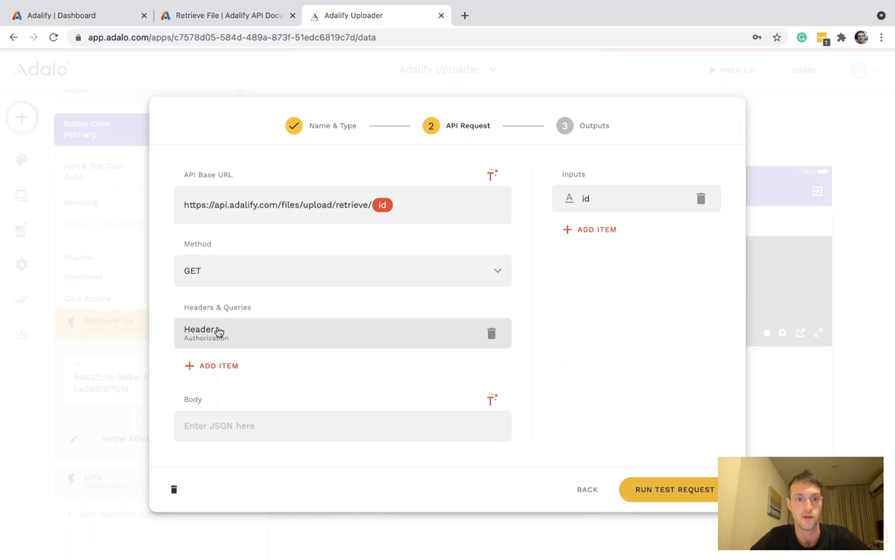
pyautogui.moveTo(227, 342)
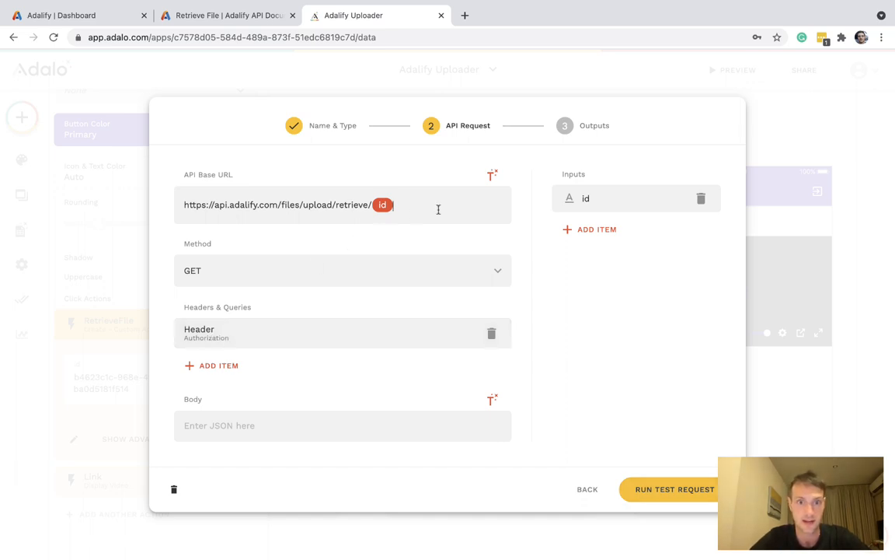
pyautogui.moveTo(389, 229)
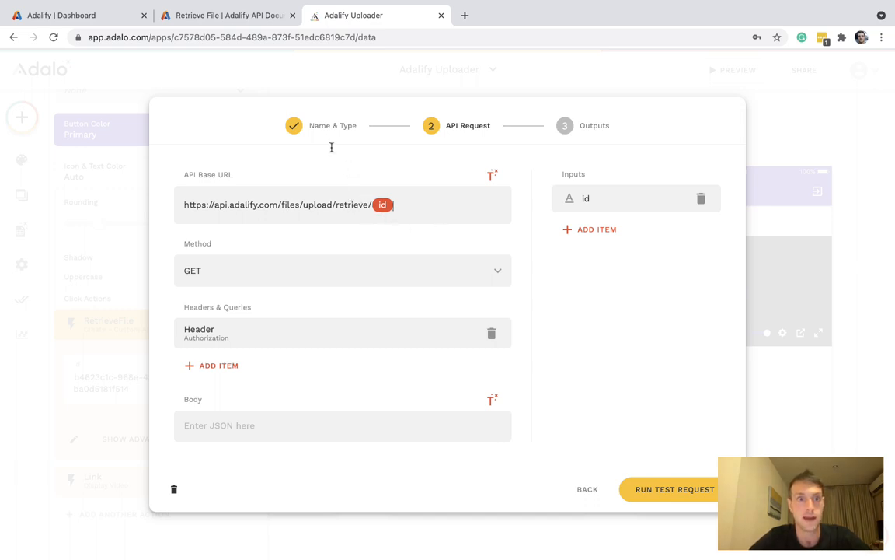
pyautogui.moveTo(653, 139)
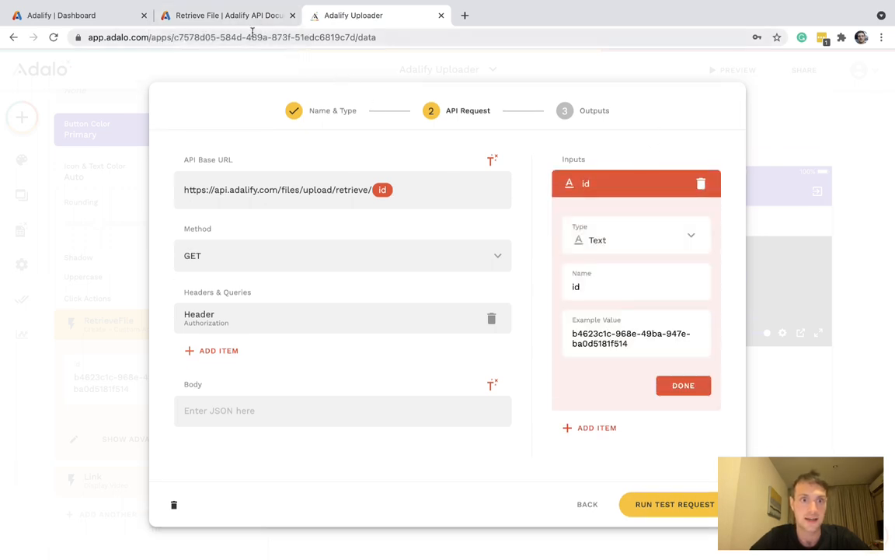
pyautogui.click(225, 18)
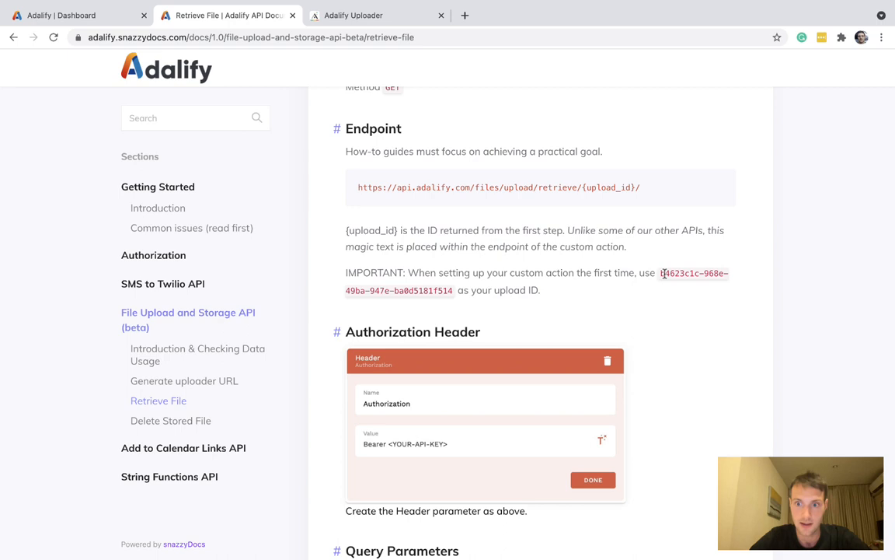
pyautogui.moveTo(662, 273); pyautogui.dragTo(454, 291)
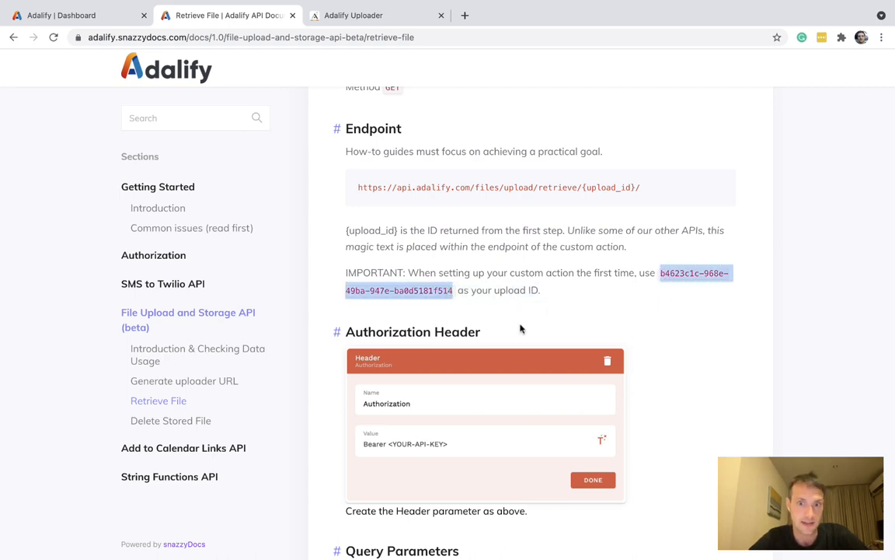
pyautogui.click(376, 16)
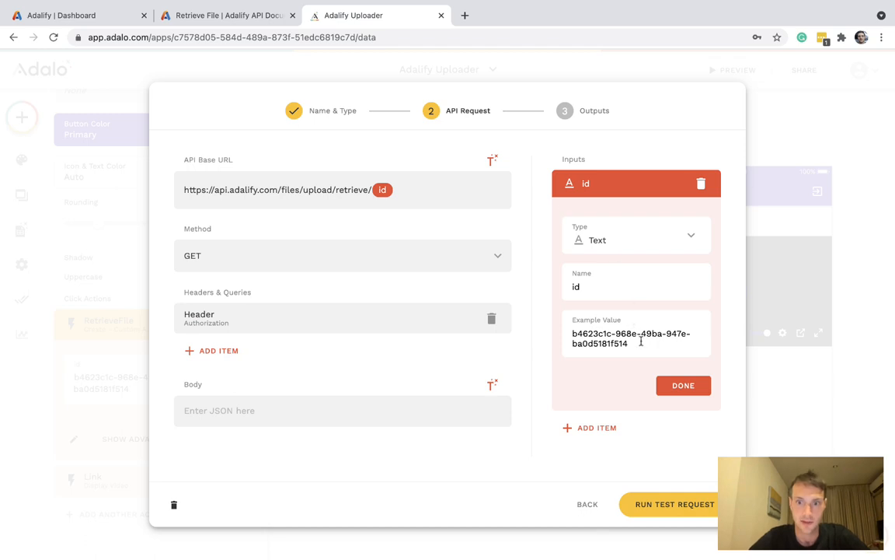
pyautogui.click(684, 385)
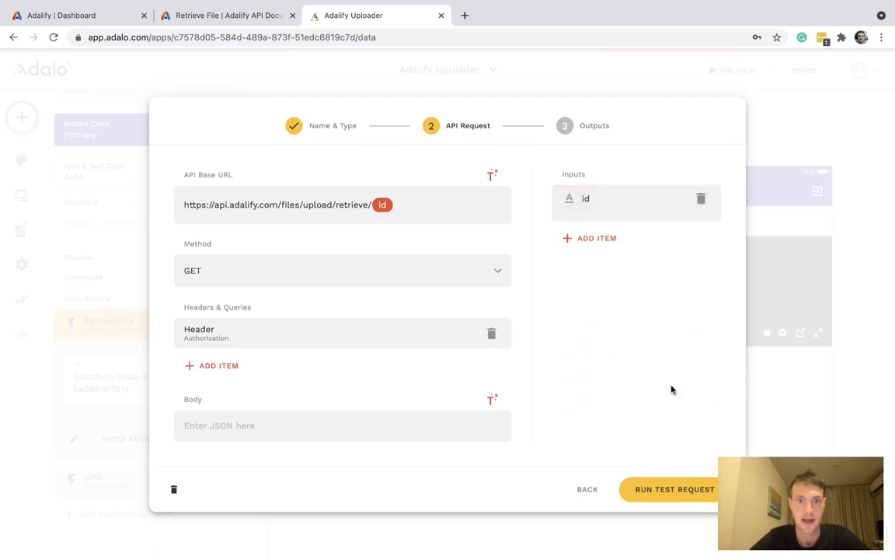
pyautogui.moveTo(626, 458)
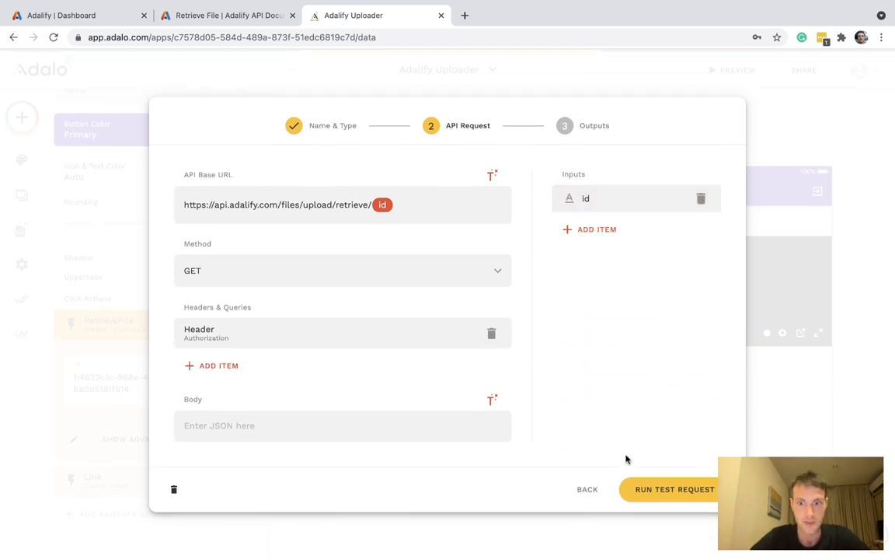
# Run the RetrieveFile test returning status and data.url outputs, then save the custom action.
pyautogui.click(673, 488)
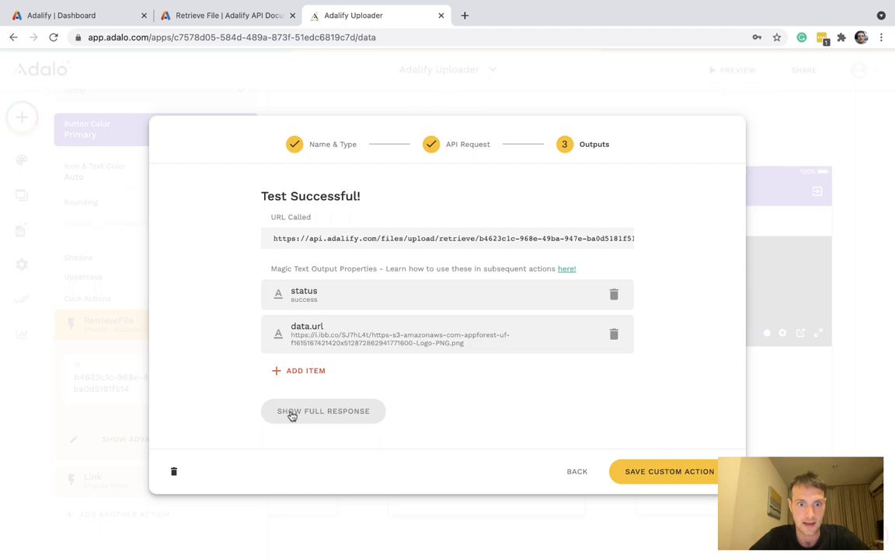
pyautogui.click(324, 411)
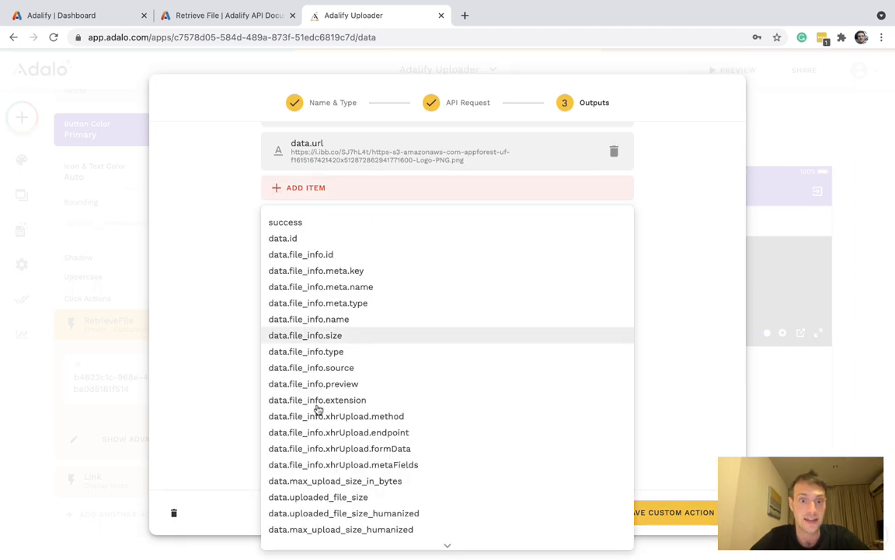
pyautogui.moveTo(193, 253)
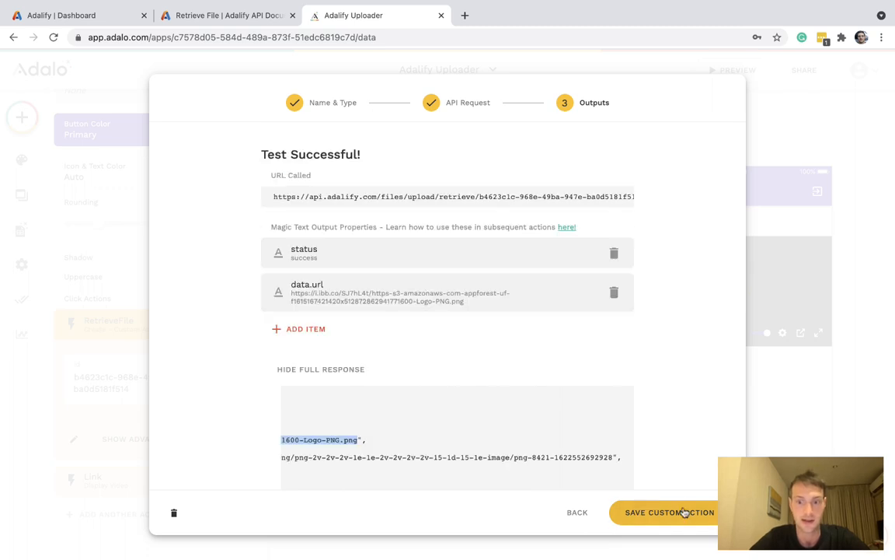
pyautogui.click(669, 513)
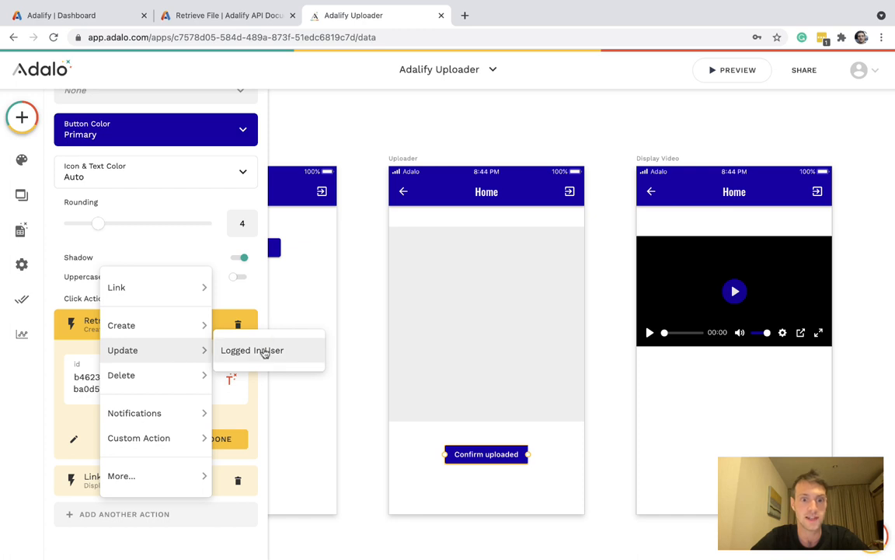
# Add an Update Logged In User action setting FileURL to RetrieveFile > data.url.
pyautogui.click(252, 351)
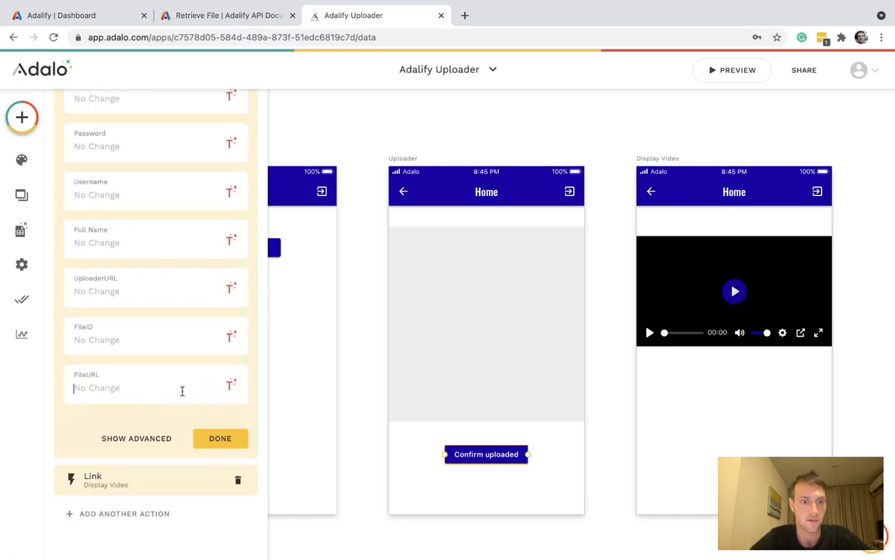
pyautogui.click(230, 384)
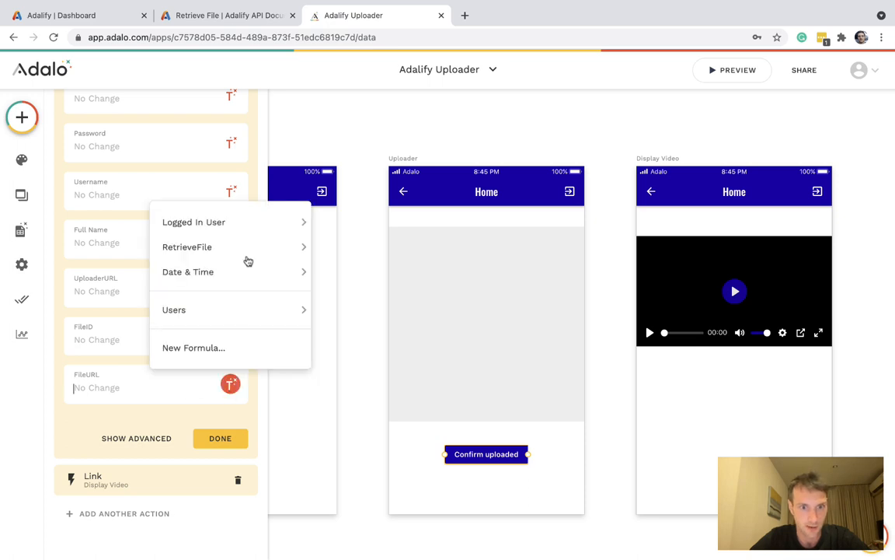
pyautogui.click(211, 253)
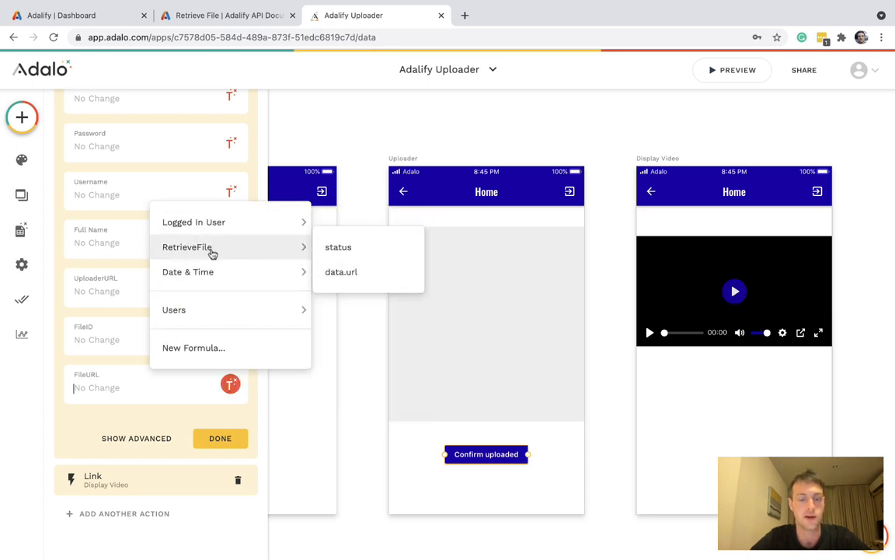
pyautogui.moveTo(211, 250)
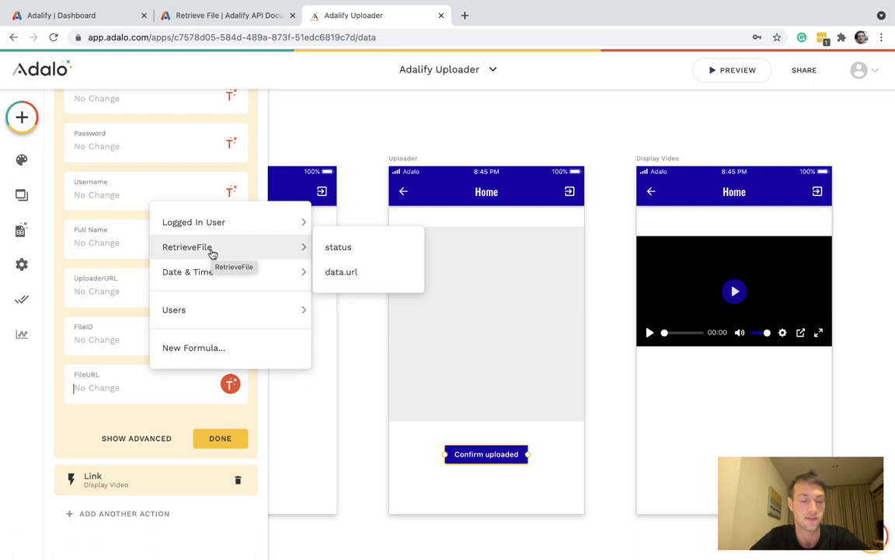
pyautogui.click(340, 272)
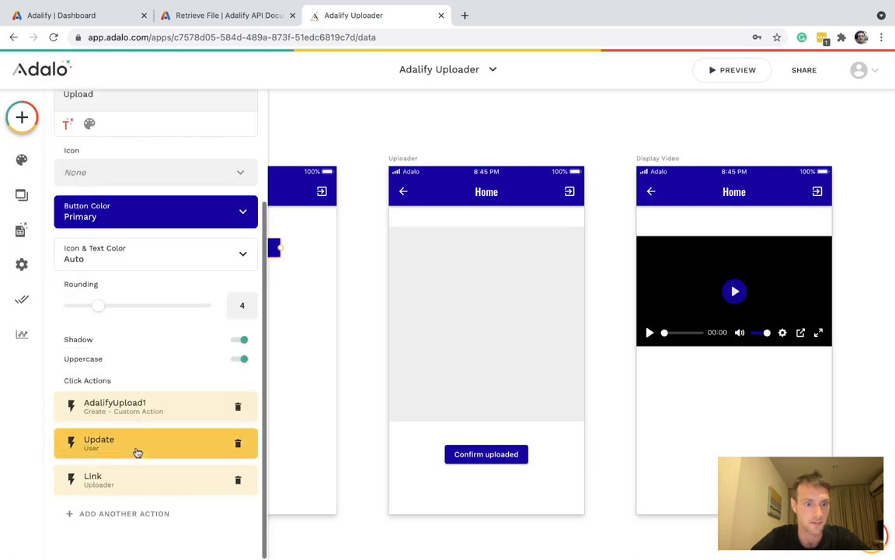
# Set the Update User action's UploaderURL to AdalifyUpload1 data.upload_url and FileID to data.id.
pyautogui.click(99, 444)
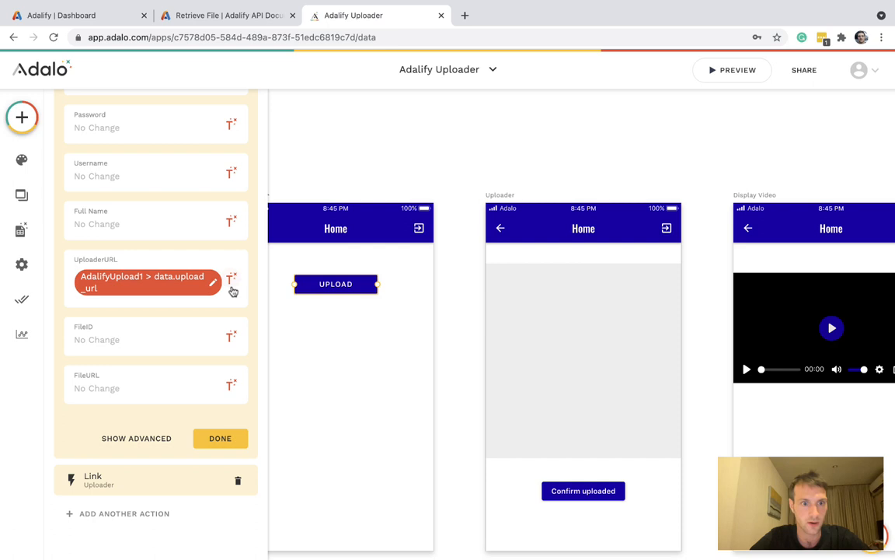
pyautogui.moveTo(187, 297)
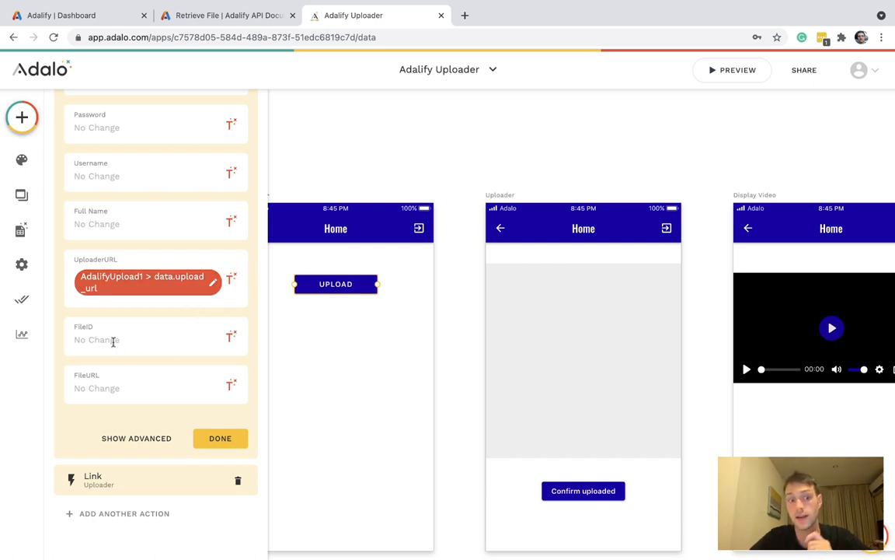
pyautogui.click(230, 336)
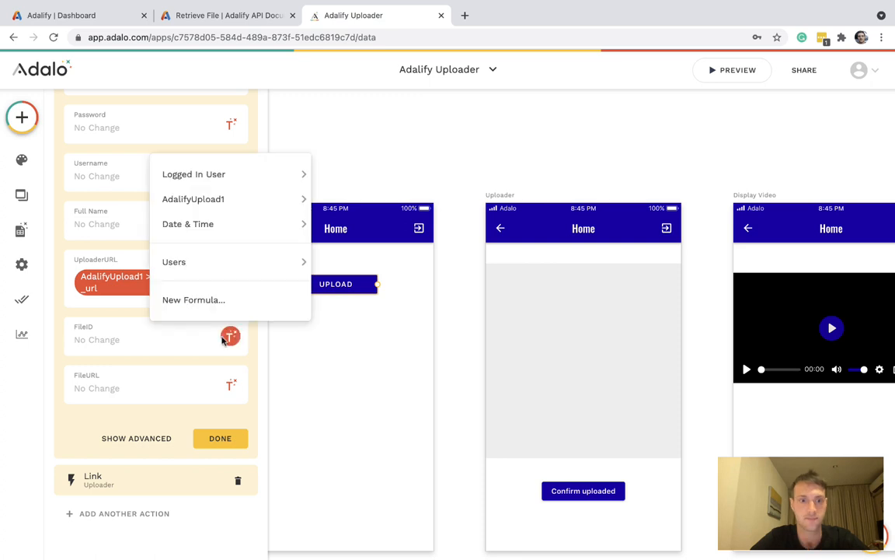
pyautogui.click(192, 199)
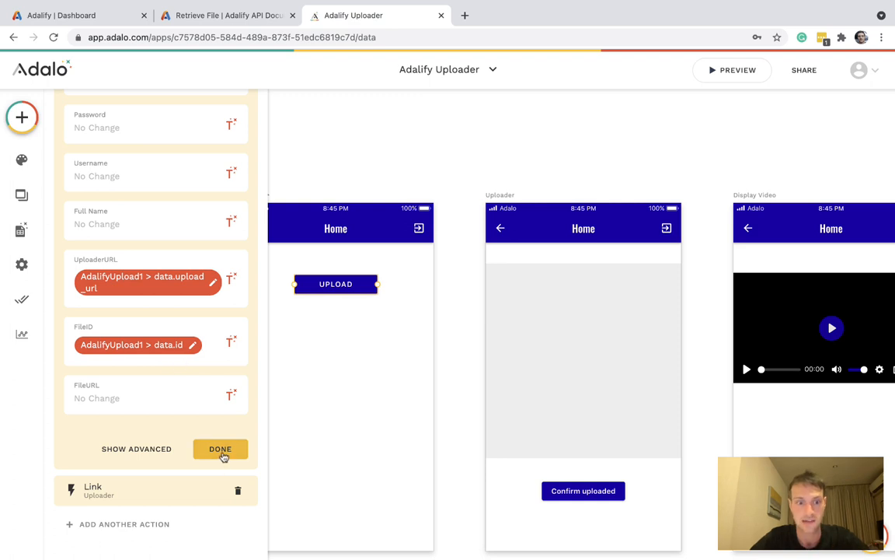
pyautogui.click(221, 447)
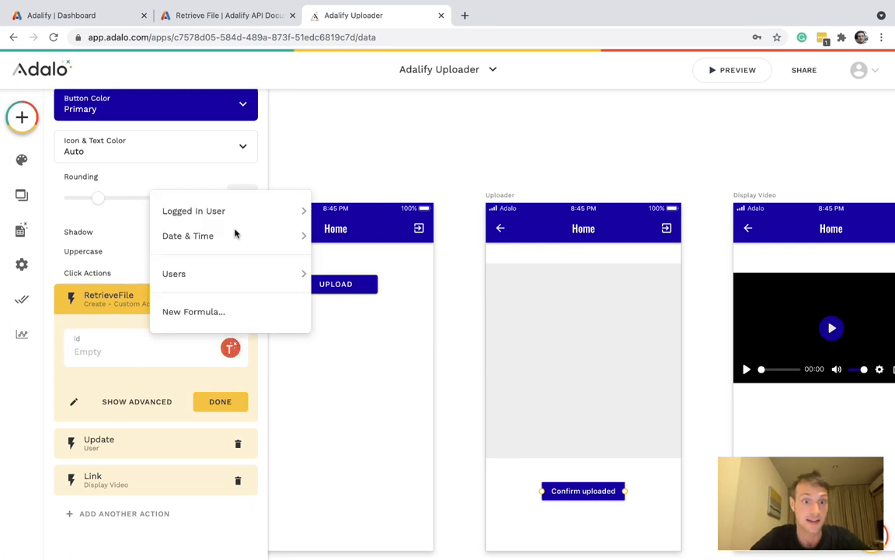
pyautogui.click(174, 274)
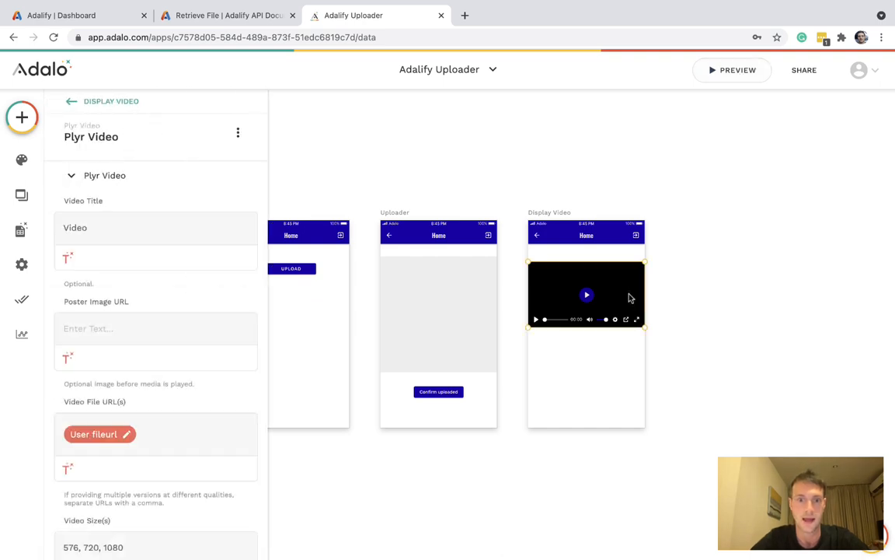
pyautogui.moveTo(597, 279)
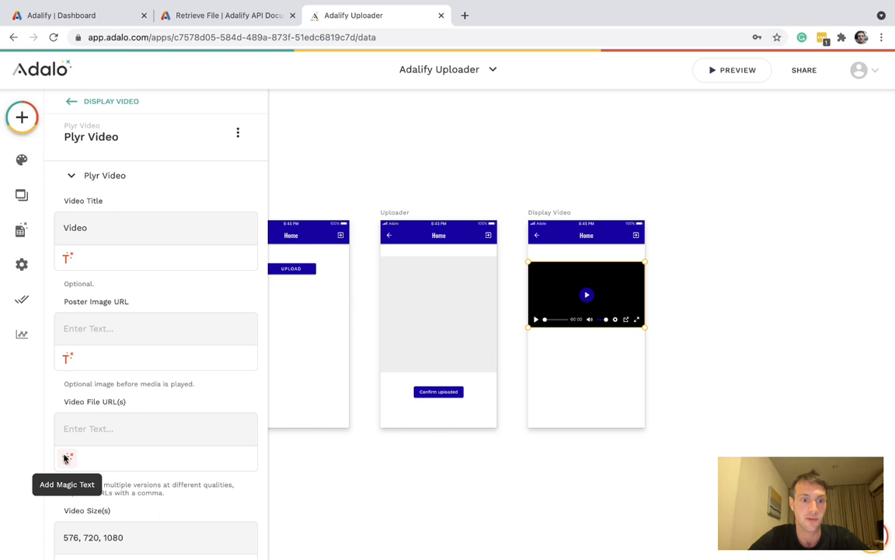
# Set the Plyr video's file URL to Logged In User > file url and launch the preview.
pyautogui.click(66, 458)
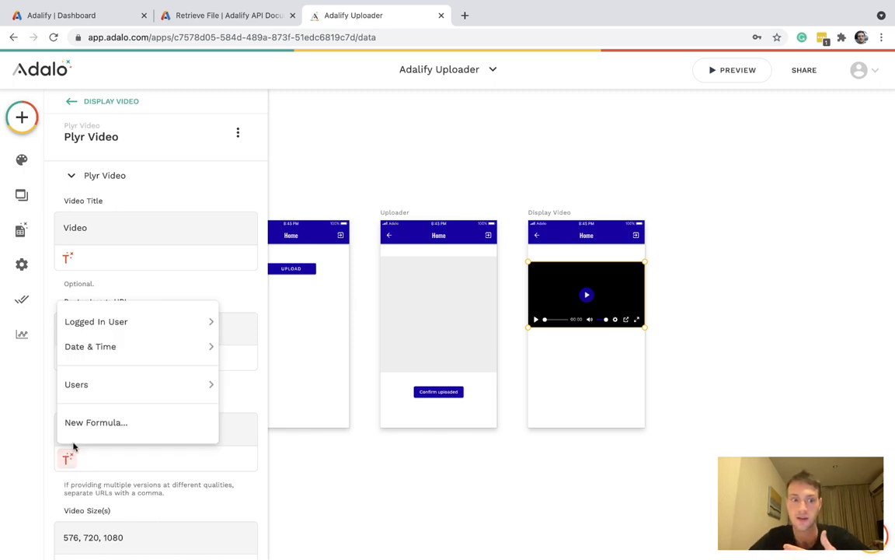
pyautogui.click(97, 321)
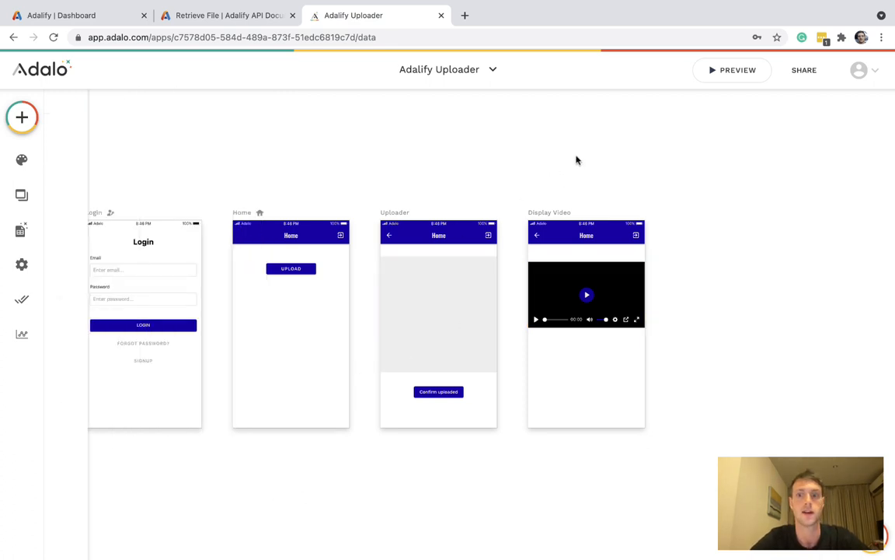
pyautogui.click(732, 70)
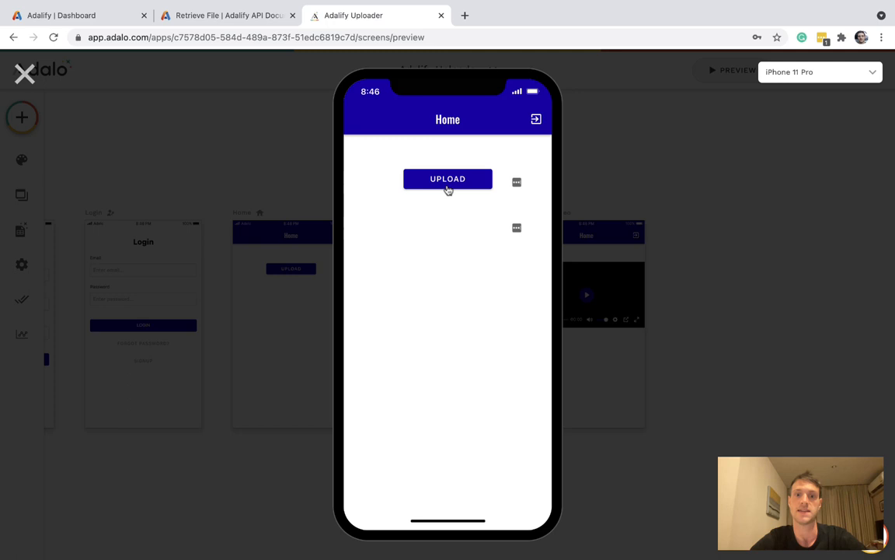
# From the preview Home screen, go to the Uploader screen and browse for a file.
pyautogui.click(448, 178)
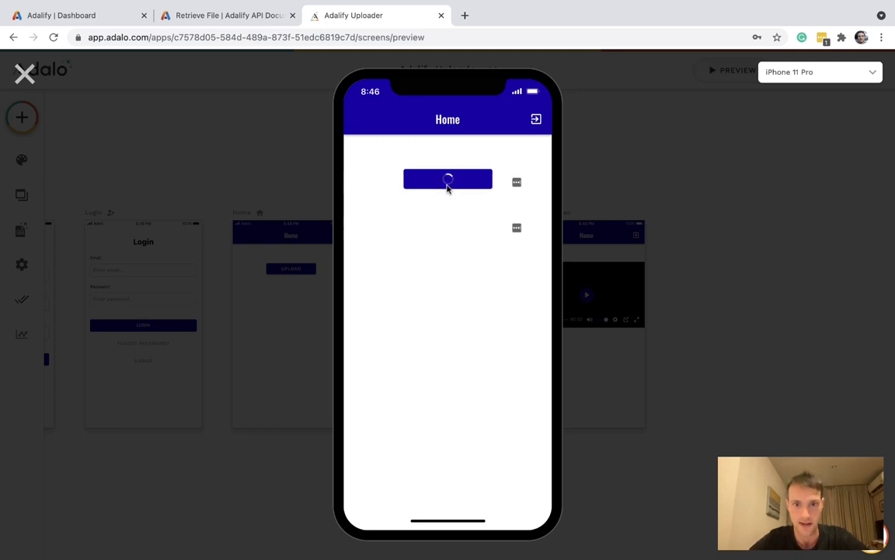
pyautogui.click(448, 178)
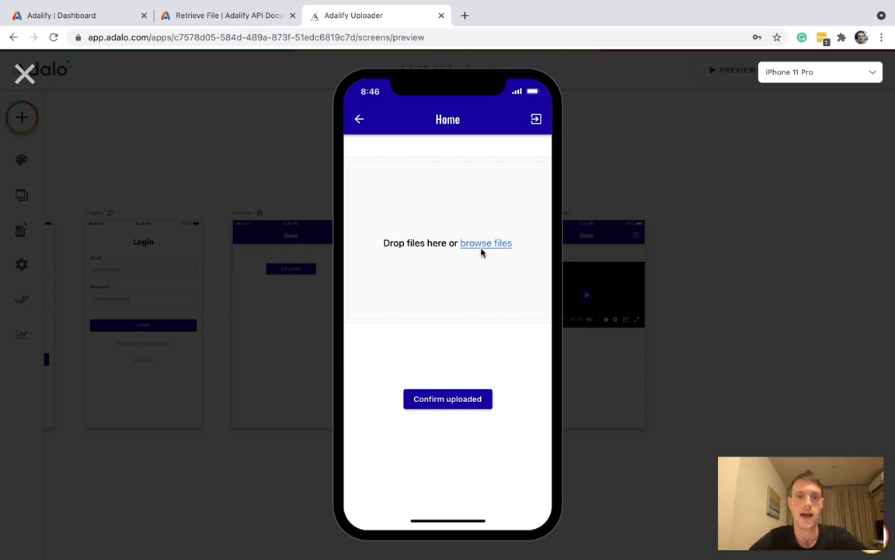
pyautogui.click(485, 243)
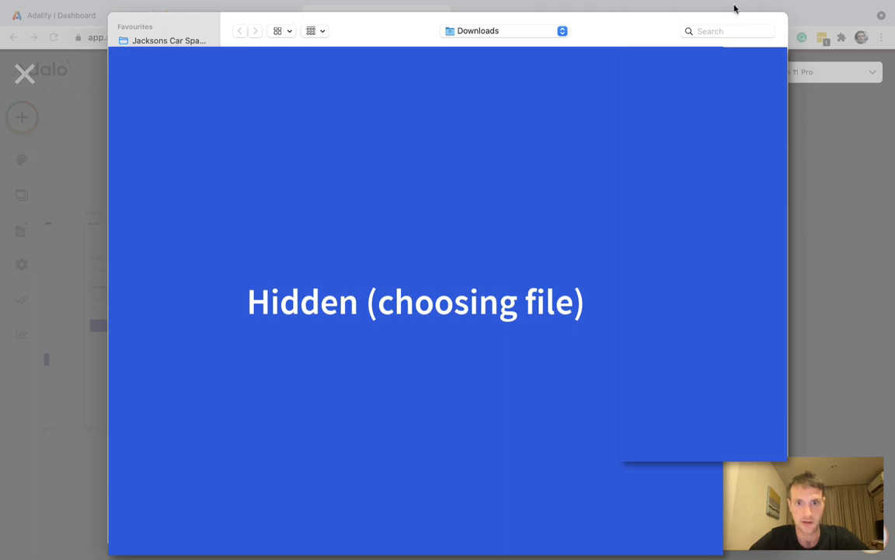
# Search Downloads for '.mp4', pick the video and start uploading it.
pyautogui.click(725, 32)
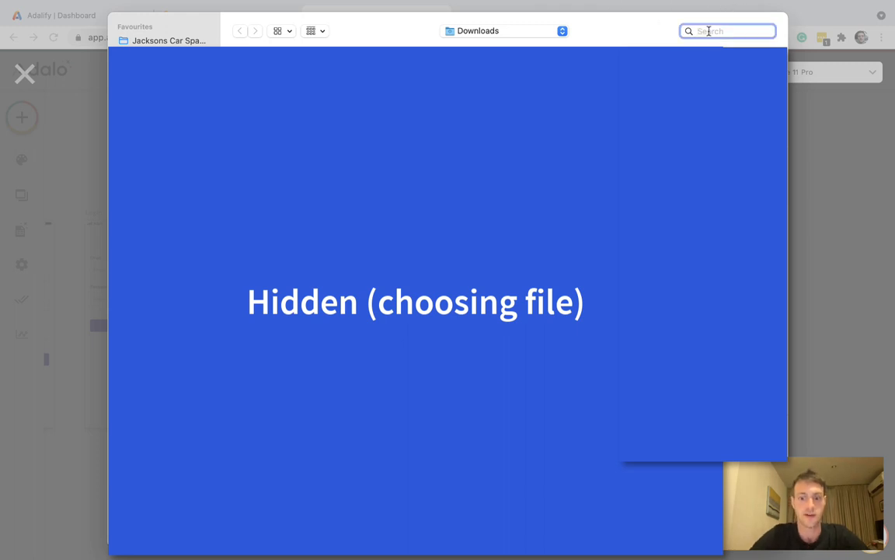
pyautogui.write('.mp4')
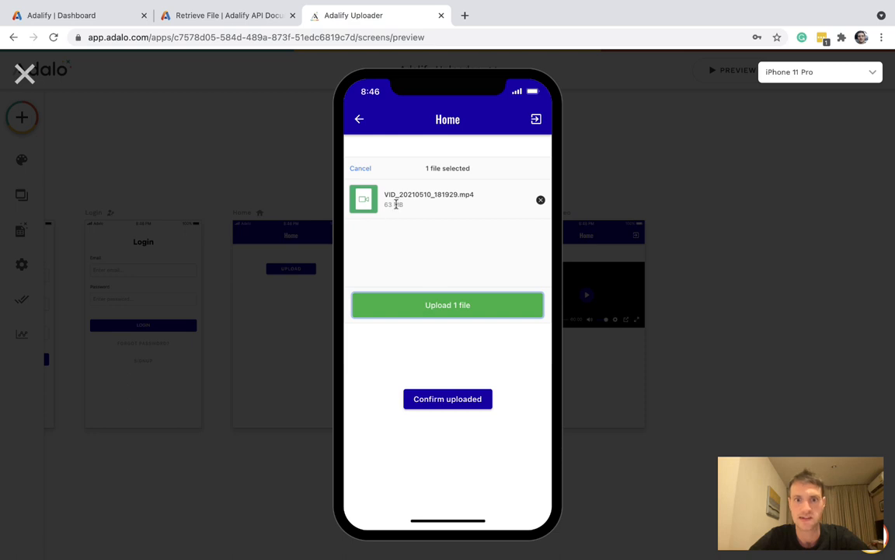
pyautogui.click(448, 305)
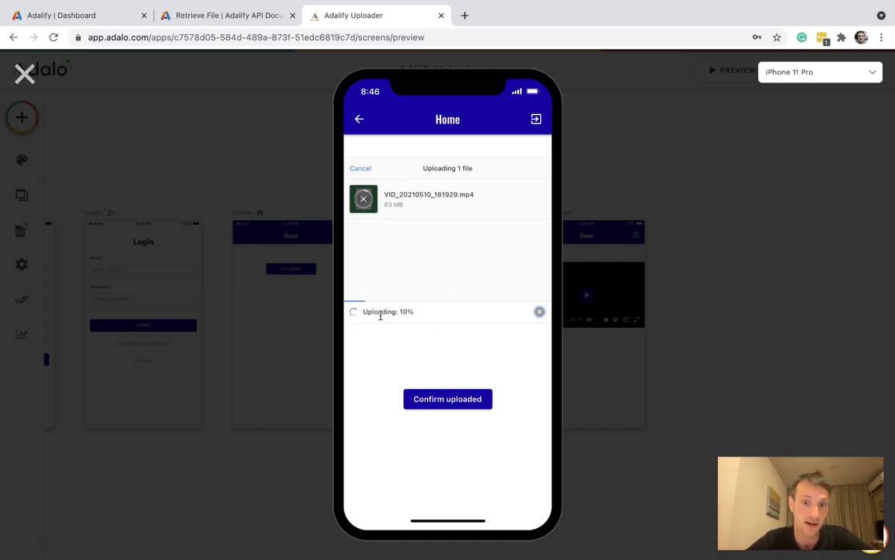
pyautogui.moveTo(381, 317)
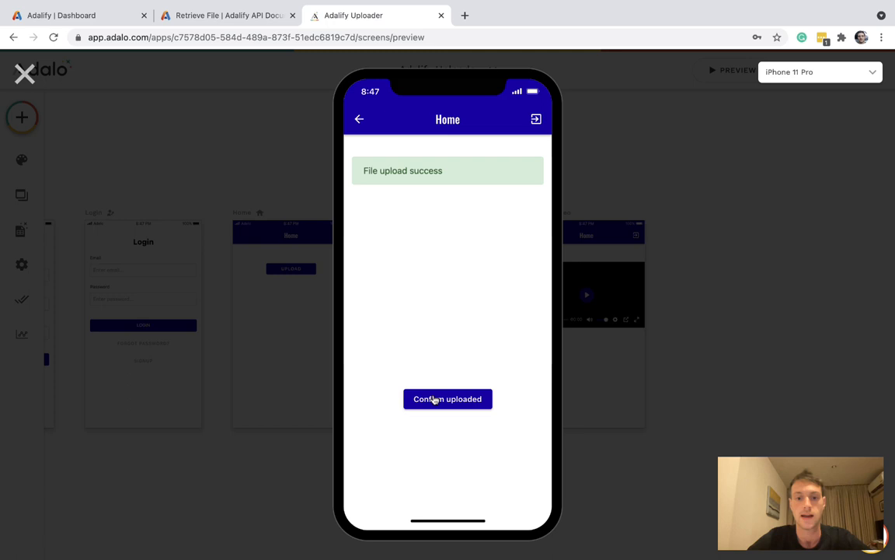
# Confirm the uploaded video to view it in the Display Video player, then return to Home.
pyautogui.click(447, 398)
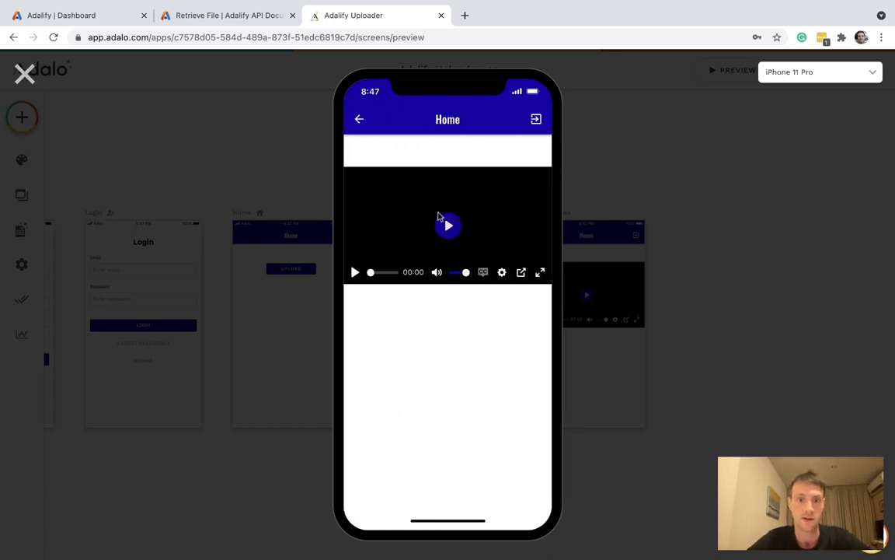
pyautogui.click(447, 227)
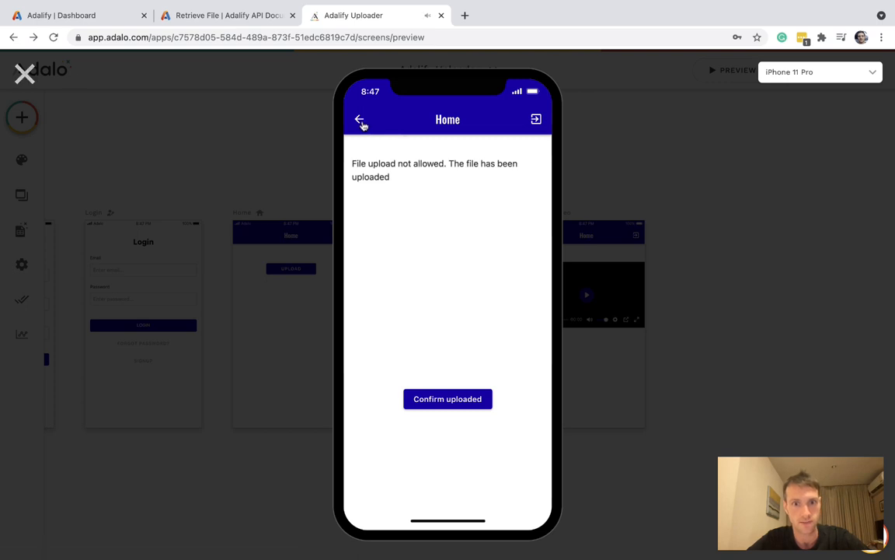
pyautogui.click(361, 118)
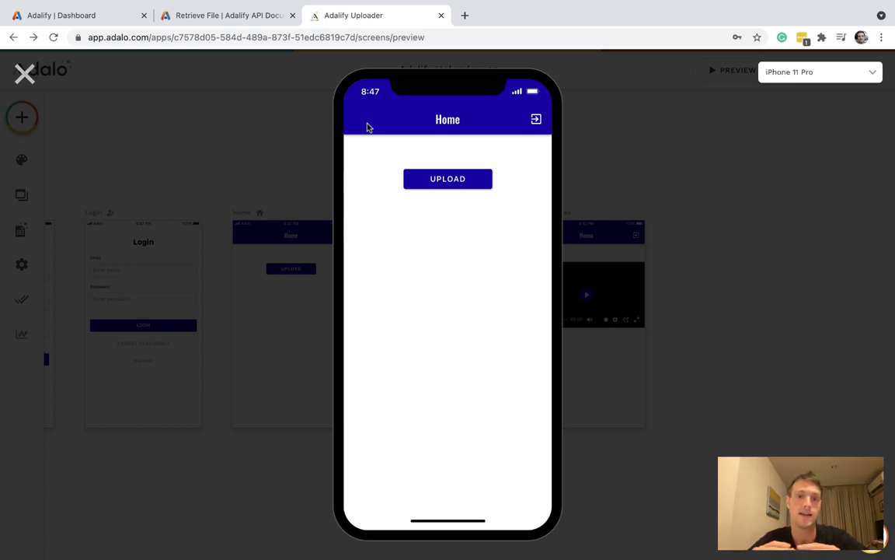
pyautogui.moveTo(441, 186)
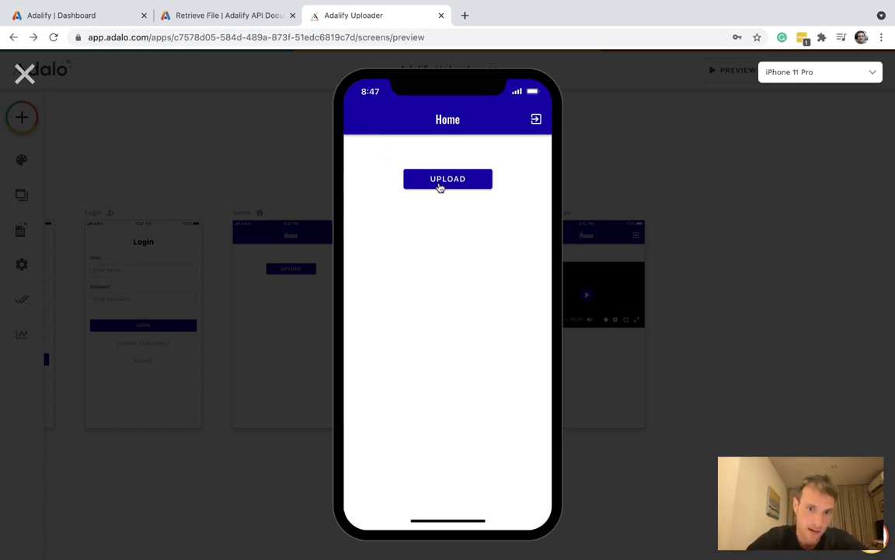
# Choose the kebab photo, crop it to landscape 16:9 and save the crop.
pyautogui.click(447, 179)
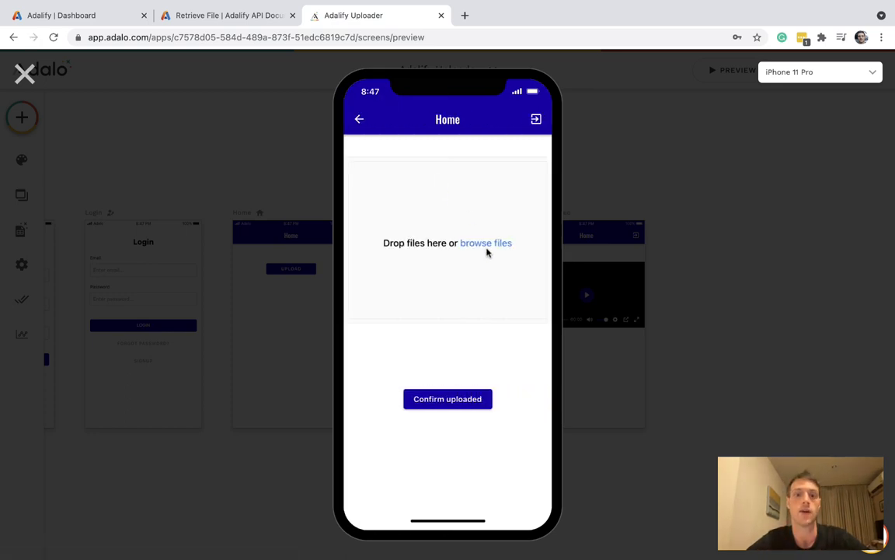
pyautogui.click(485, 243)
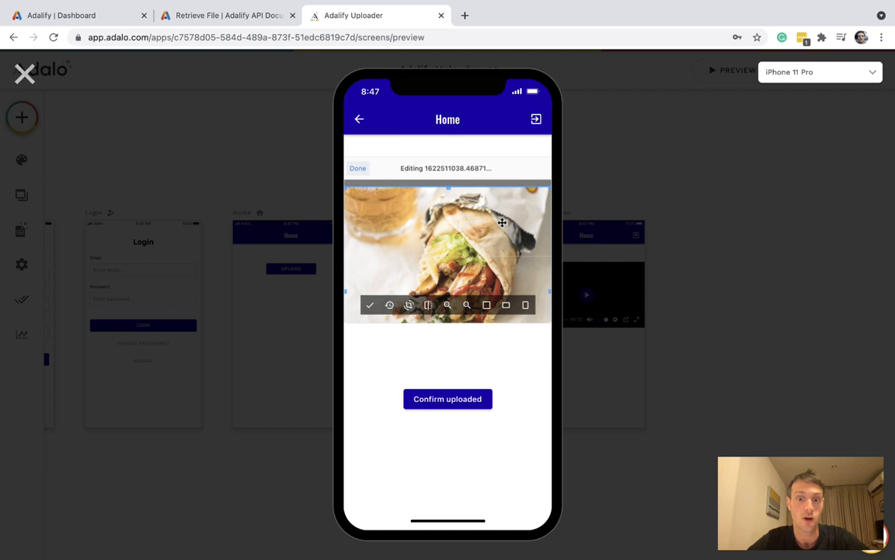
pyautogui.click(505, 305)
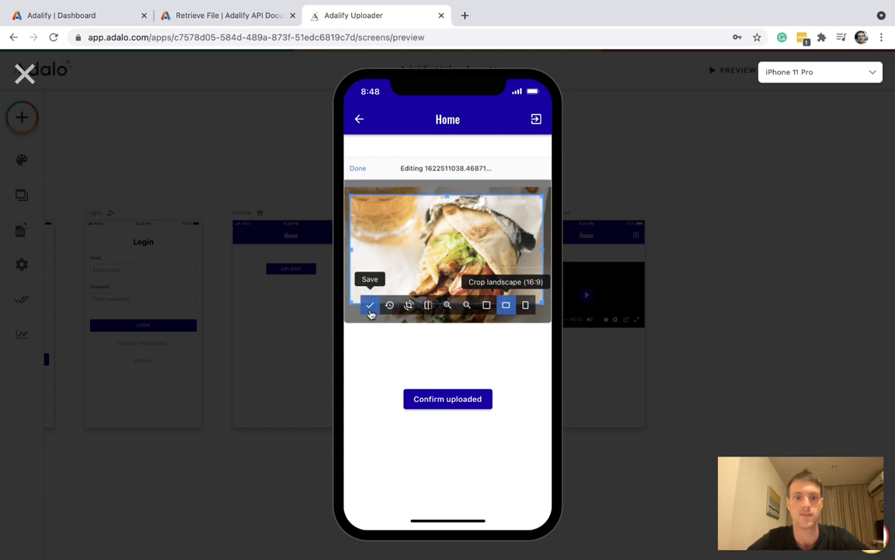
pyautogui.click(370, 304)
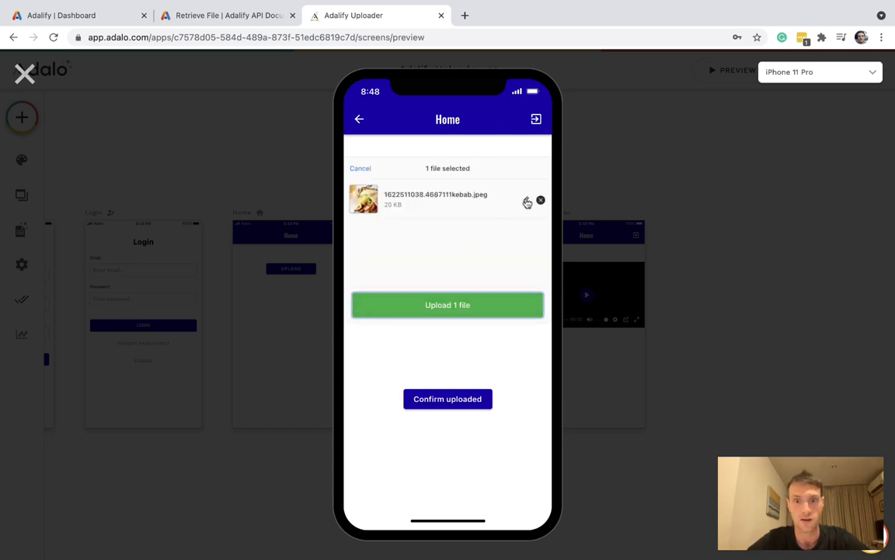
# Upload the cropped photo, confirm it into the Display Video screen, then close Preview.
pyautogui.click(448, 304)
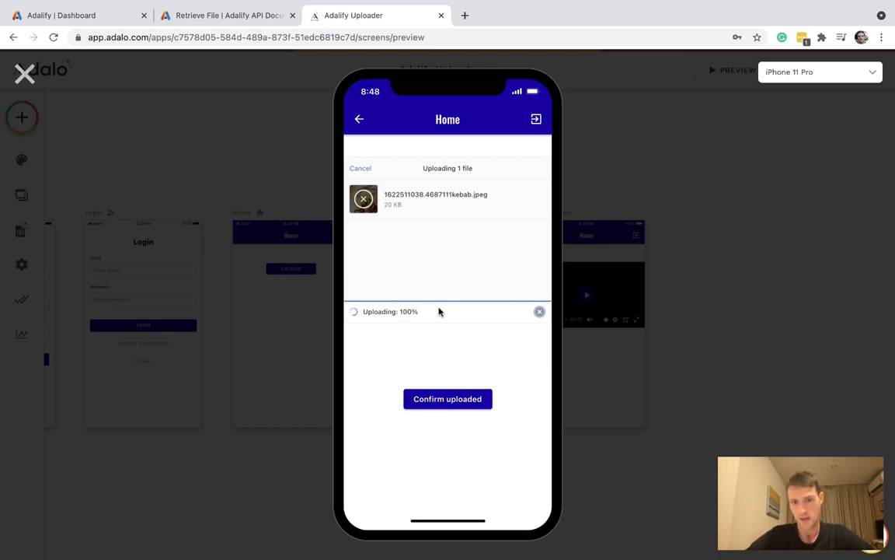
pyautogui.click(448, 398)
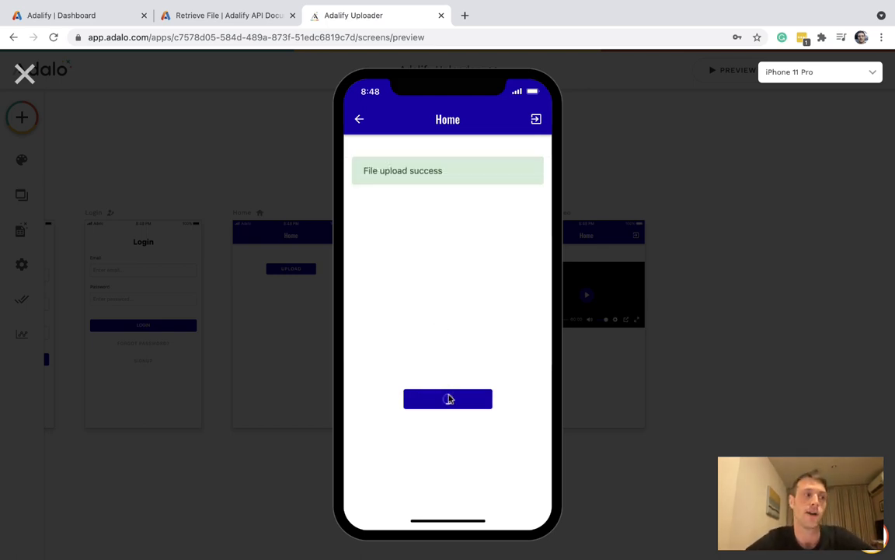
pyautogui.click(447, 398)
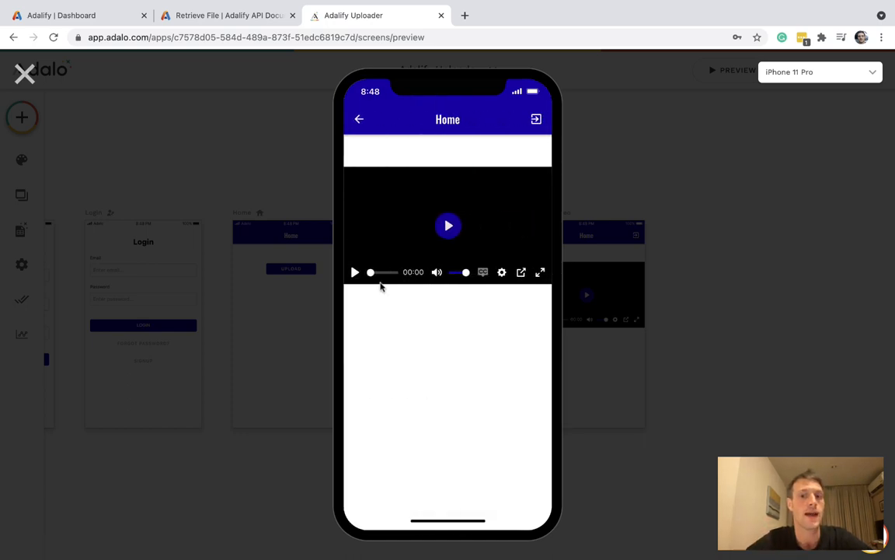
pyautogui.moveTo(45, 145)
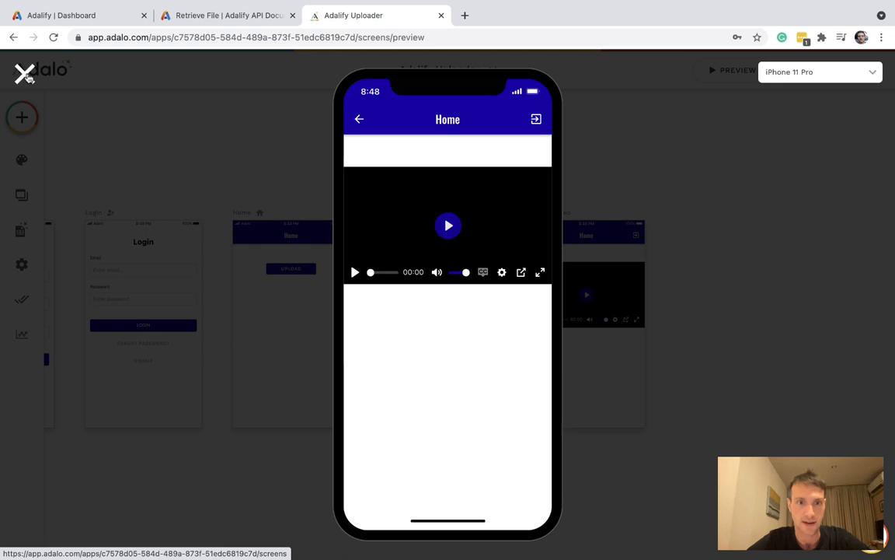
pyautogui.click(22, 78)
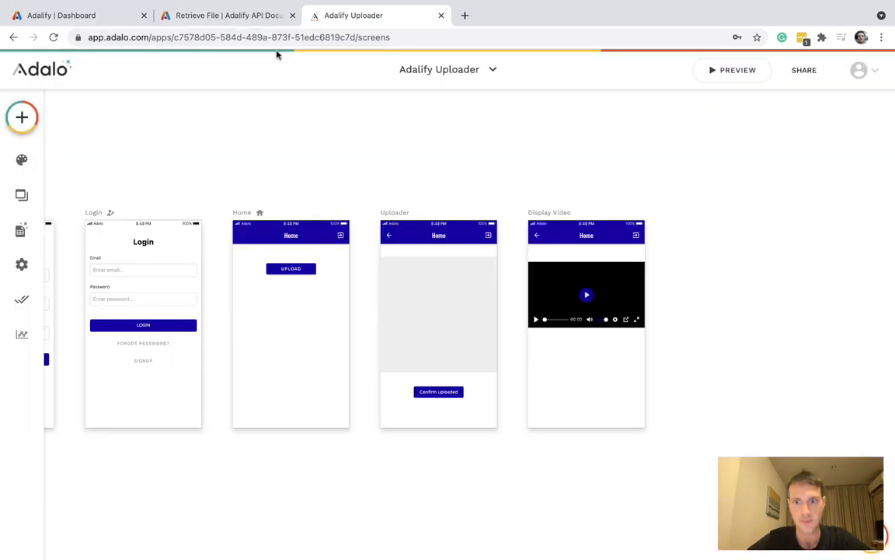